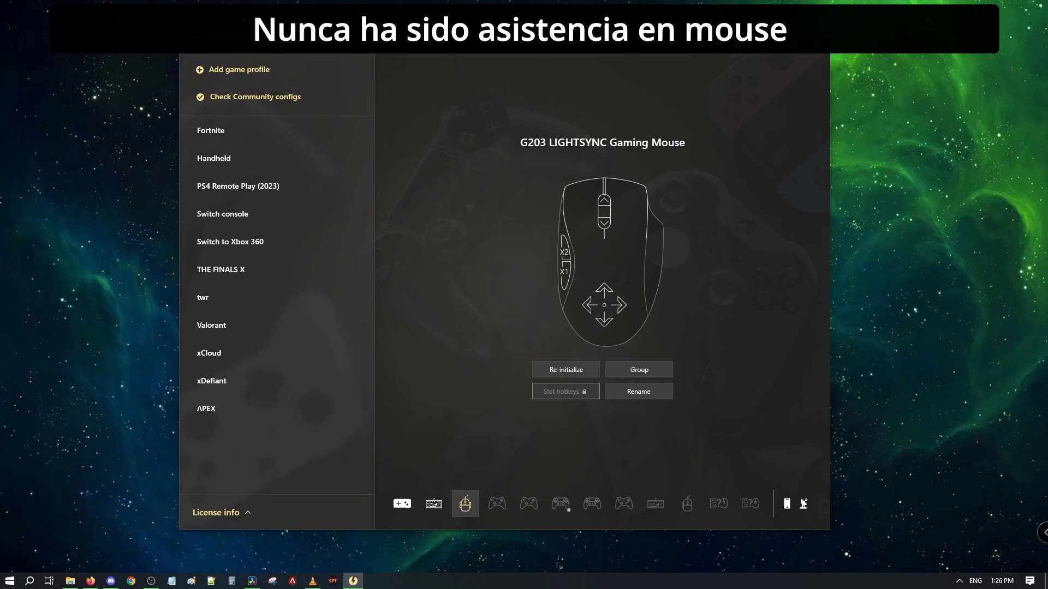
{"action": "mouse_move", "coordinate": [695, 423]}
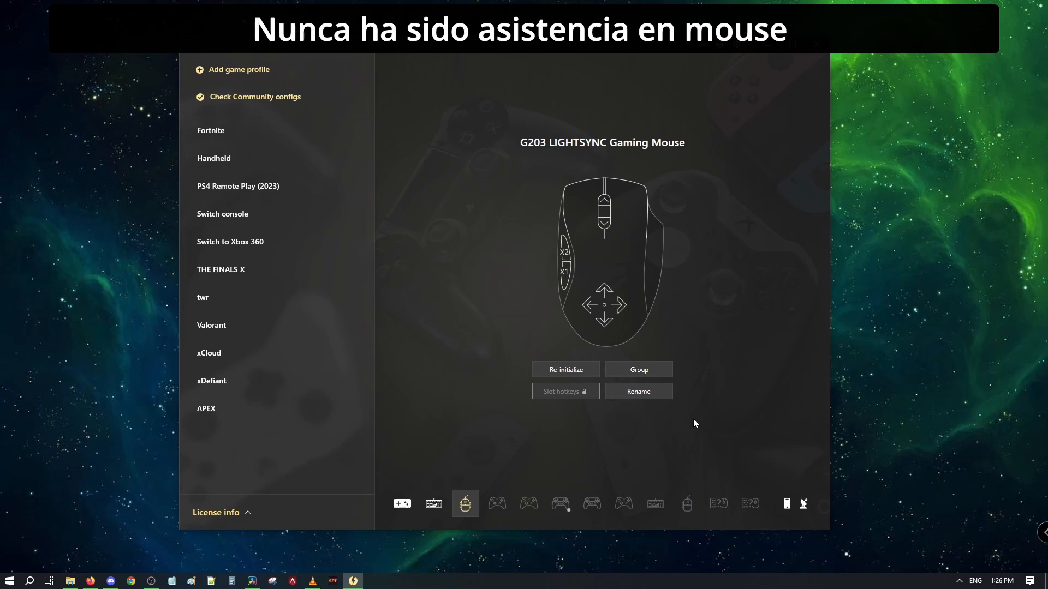
{"action": "mouse_move", "coordinate": [591, 471]}
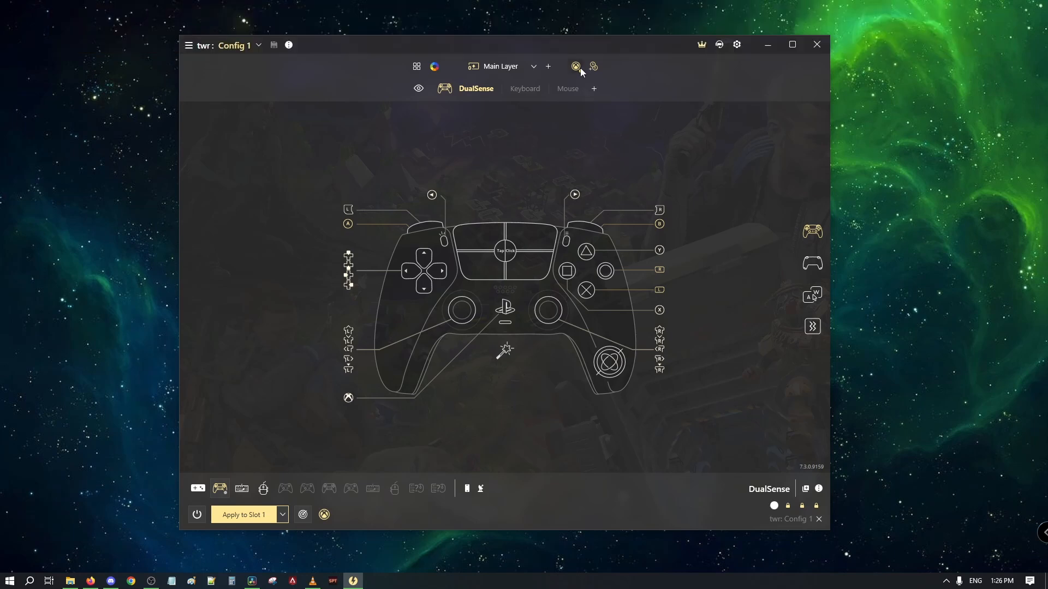
- Show the DualSense tab of twr Config 1 on the Main Layer
{"action": "left_click", "coordinate": [575, 66]}
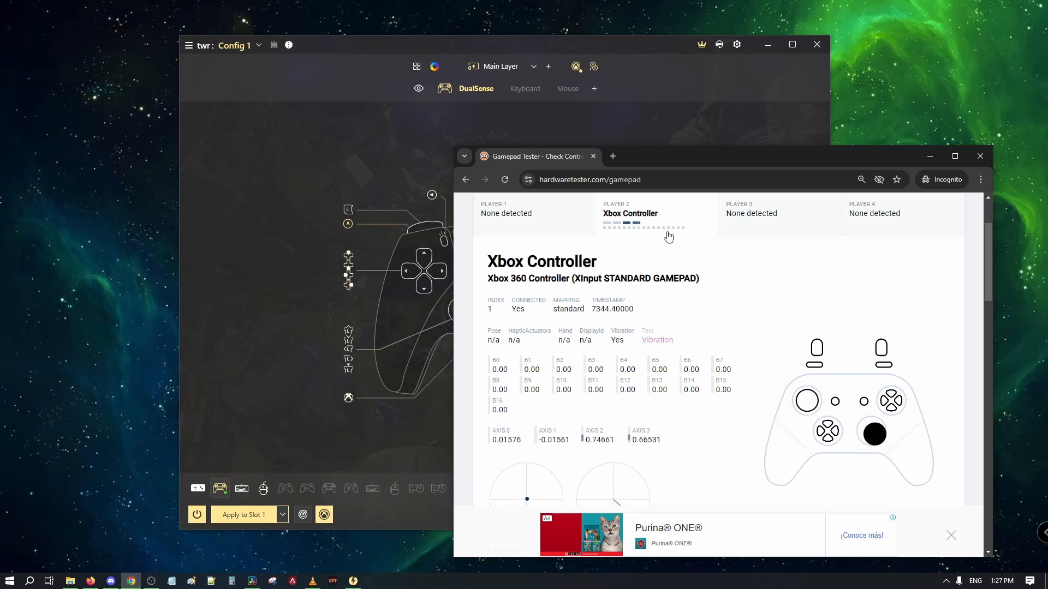
- Check the Player 2 entry reporting an Xbox 360 controller in Gamepad Tester
{"action": "left_click", "coordinate": [198, 514]}
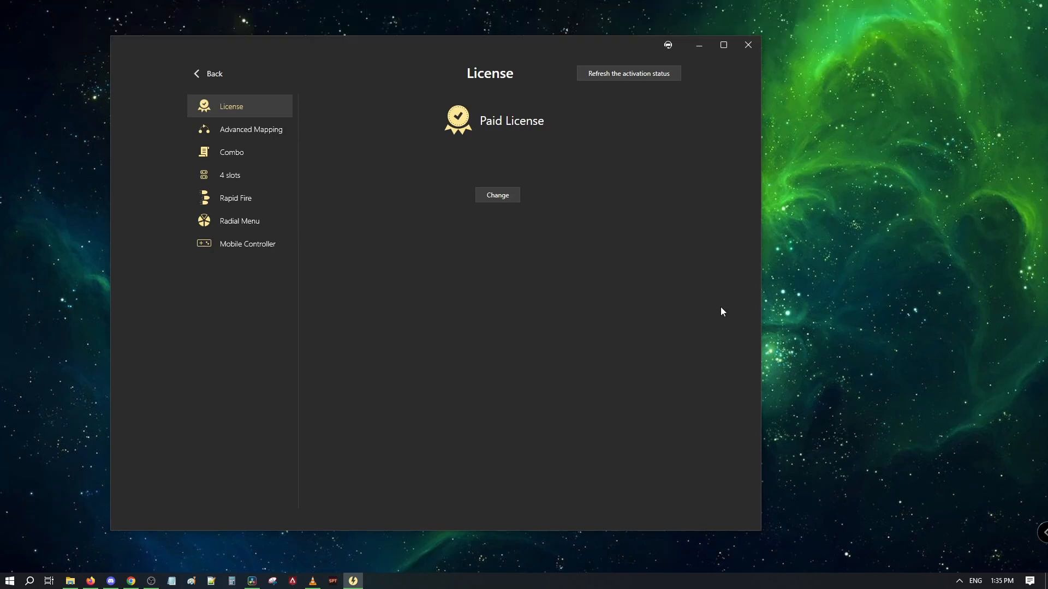
- Read the Advanced Mapping, Combo, Rapid Fire and 4 slots feature pages, then return to license status
{"action": "left_click", "coordinate": [251, 129]}
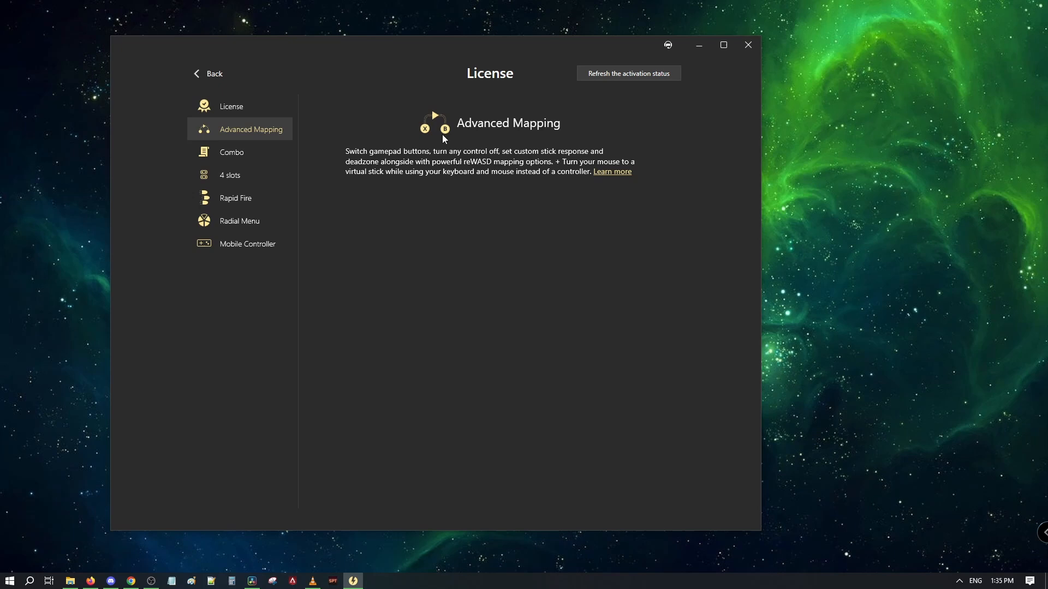
{"action": "left_click", "coordinate": [232, 152]}
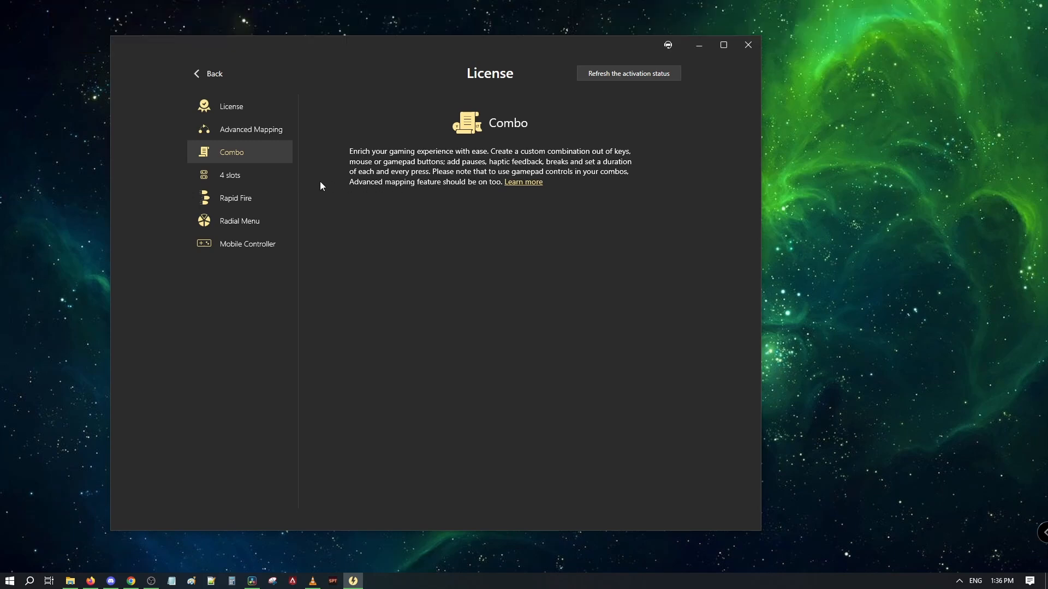
{"action": "left_click", "coordinate": [236, 198]}
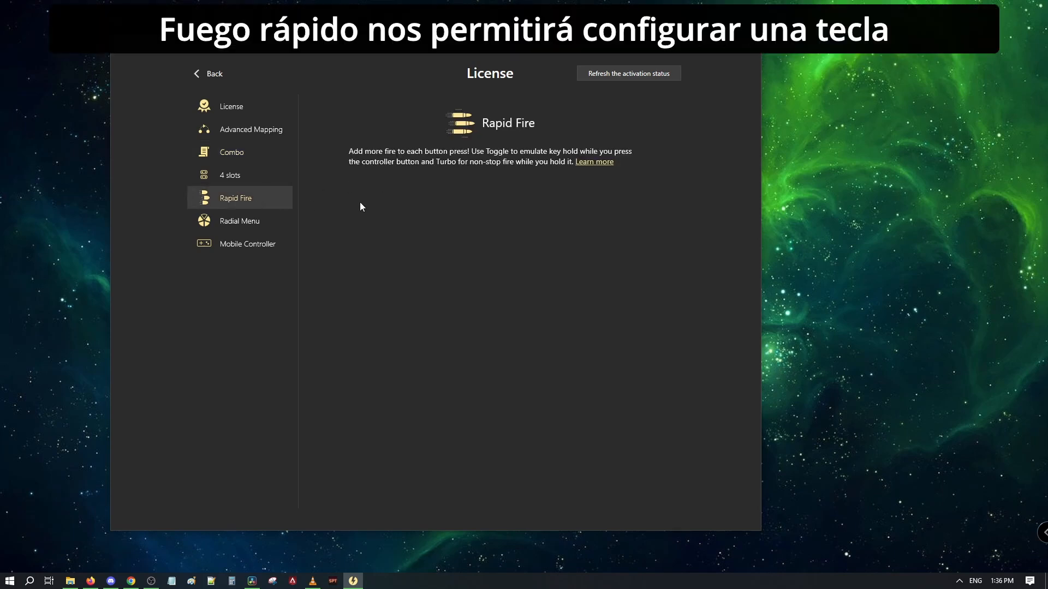
{"action": "mouse_move", "coordinate": [447, 183]}
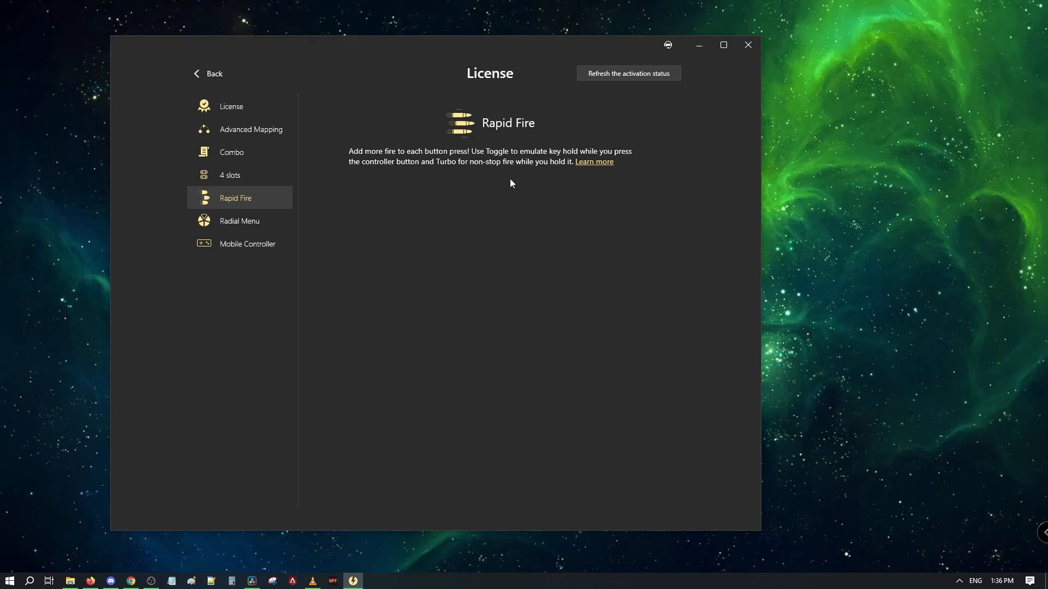
{"action": "left_click", "coordinate": [230, 175]}
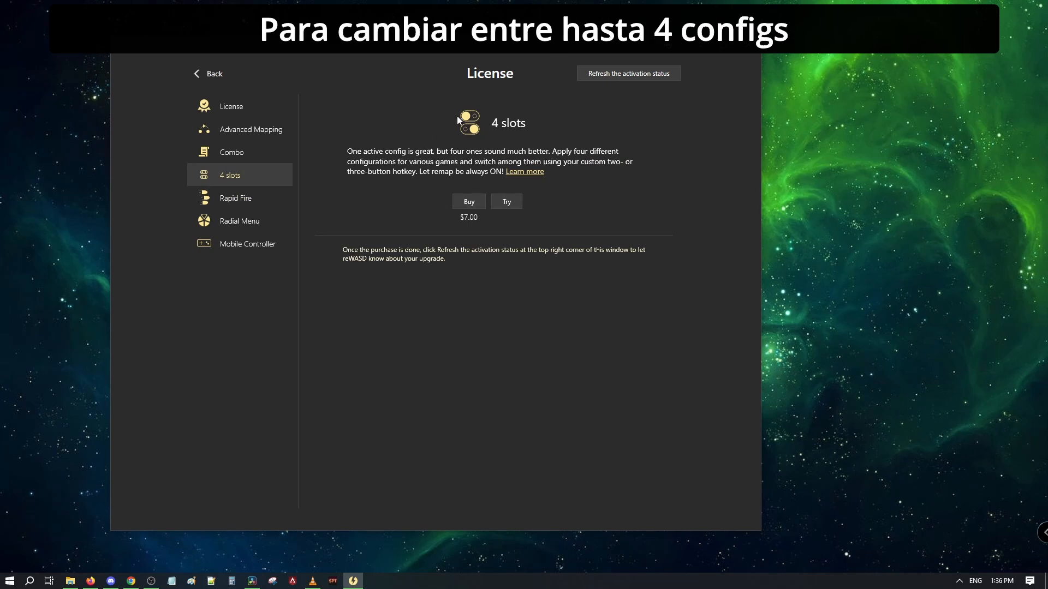
{"action": "mouse_move", "coordinate": [672, 213]}
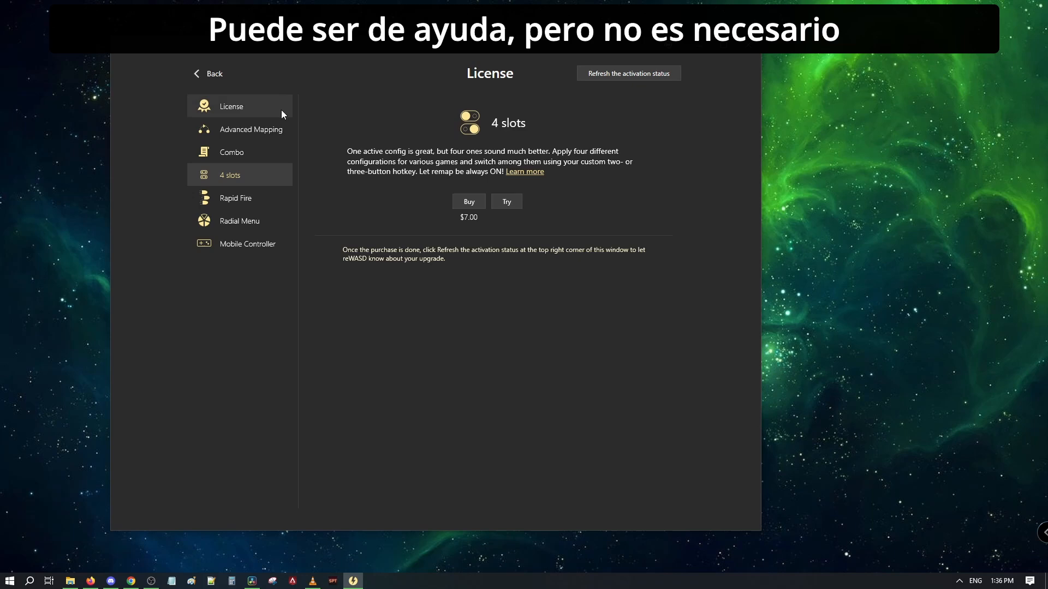
{"action": "left_click", "coordinate": [208, 73]}
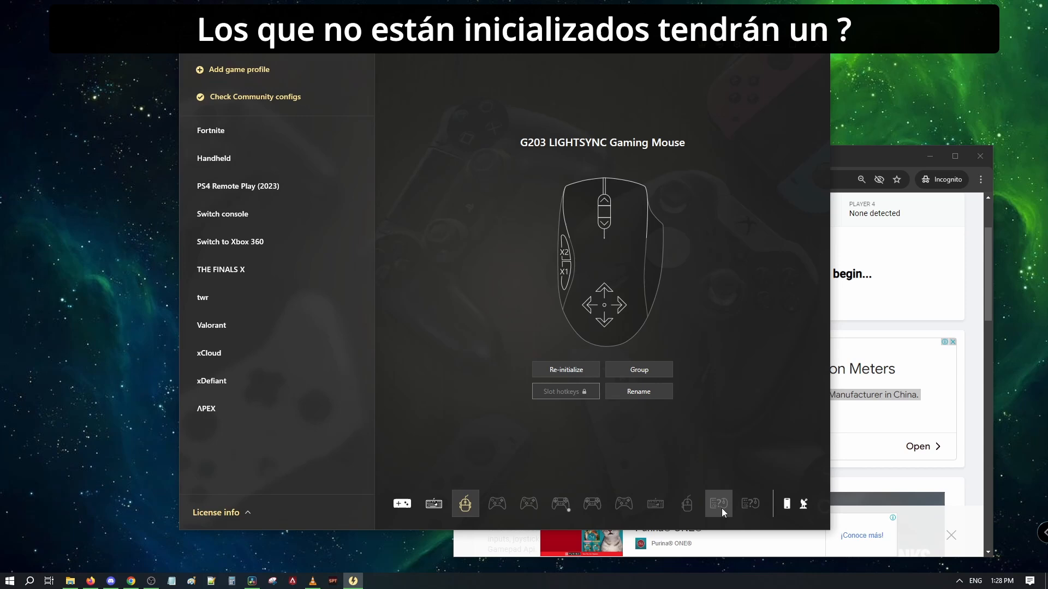
- Enable device detection mode and confirm the Information dialog
{"action": "left_click", "coordinate": [804, 504]}
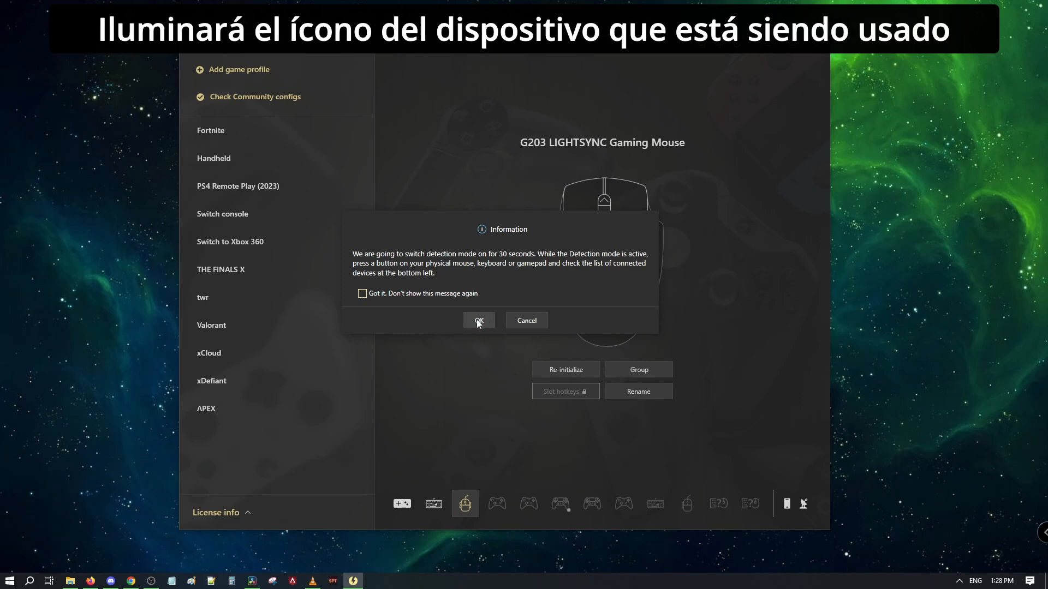
{"action": "left_click", "coordinate": [478, 321]}
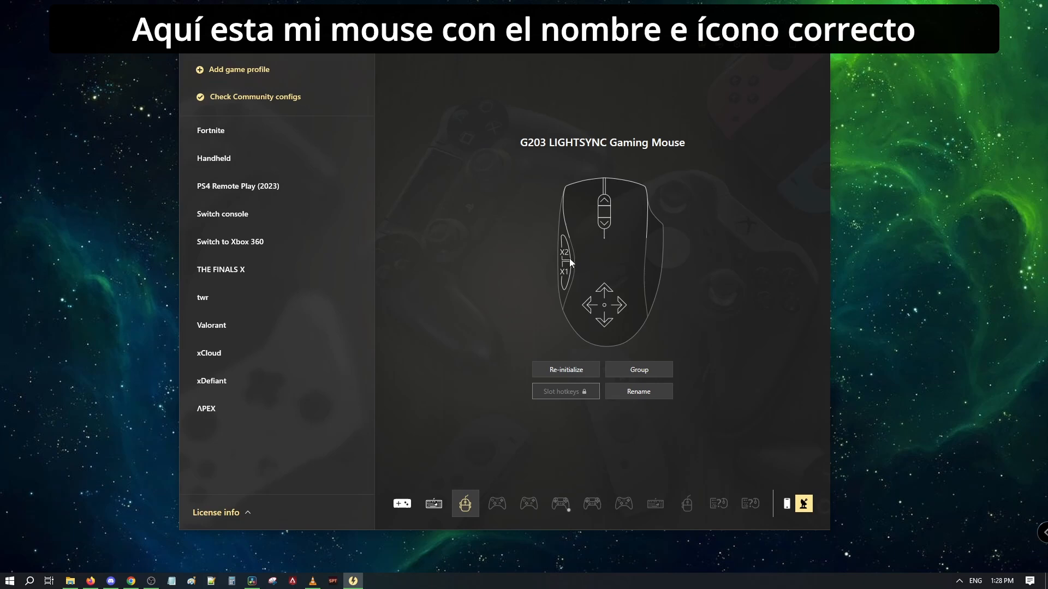
{"action": "mouse_move", "coordinate": [564, 370]}
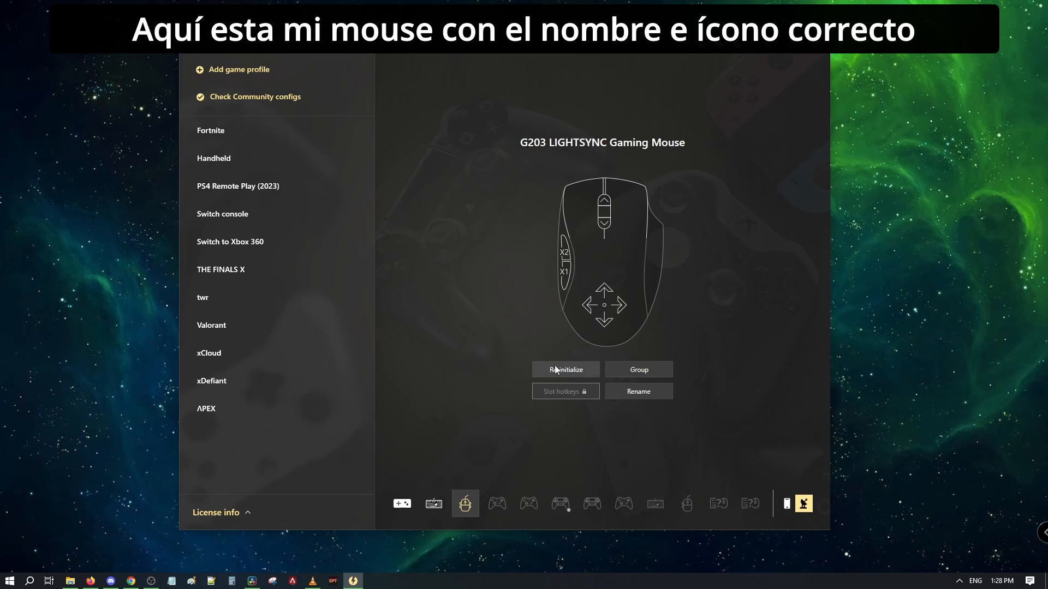
- Re-initialize the G203 mouse as a mouse with programmable buttons and submit
{"action": "left_click", "coordinate": [566, 370]}
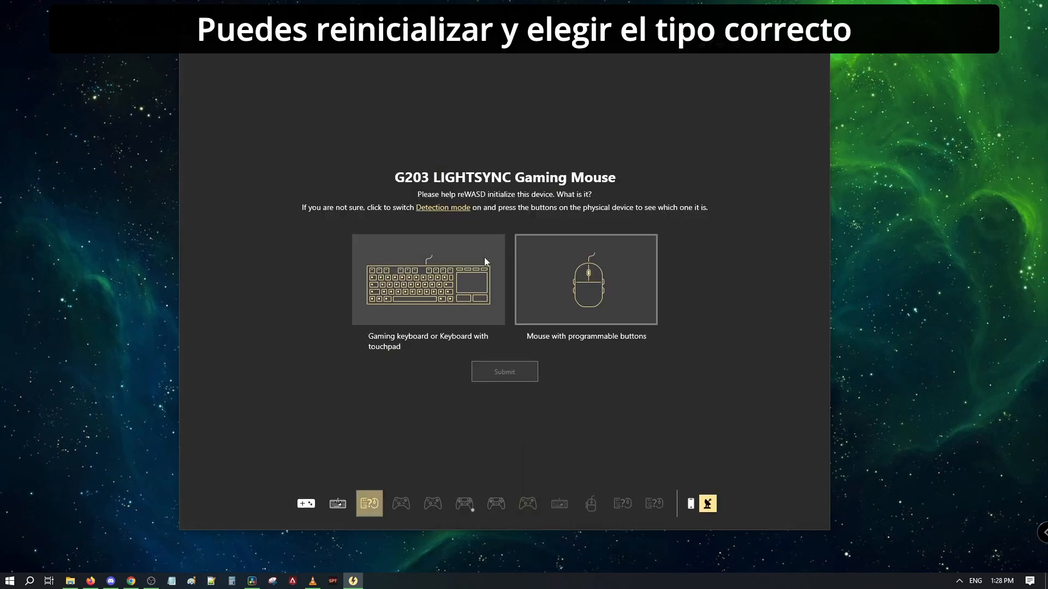
{"action": "mouse_move", "coordinate": [578, 291]}
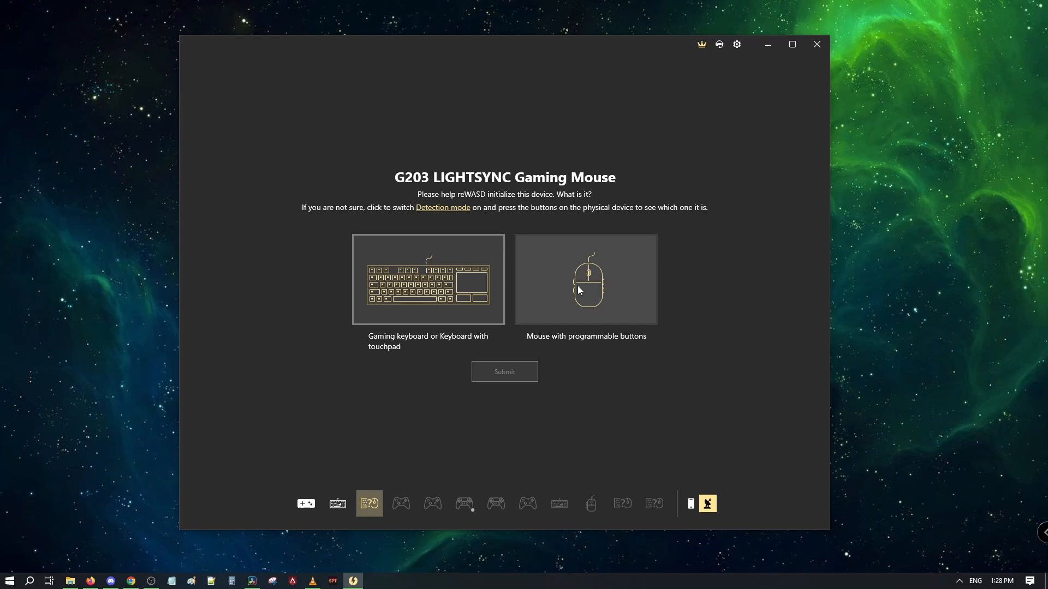
{"action": "left_click", "coordinate": [585, 279]}
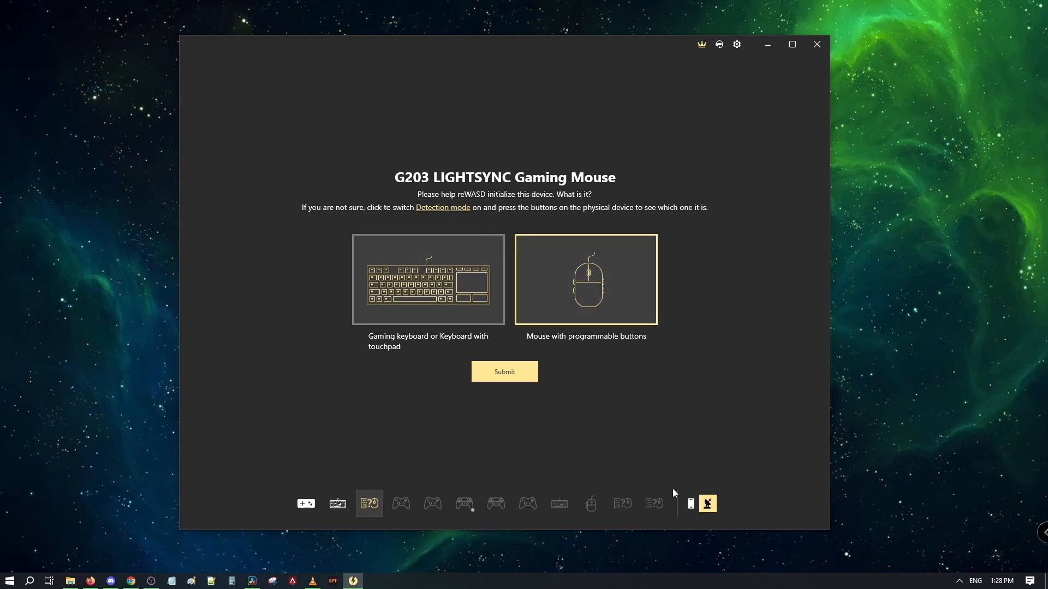
{"action": "left_click", "coordinate": [504, 372]}
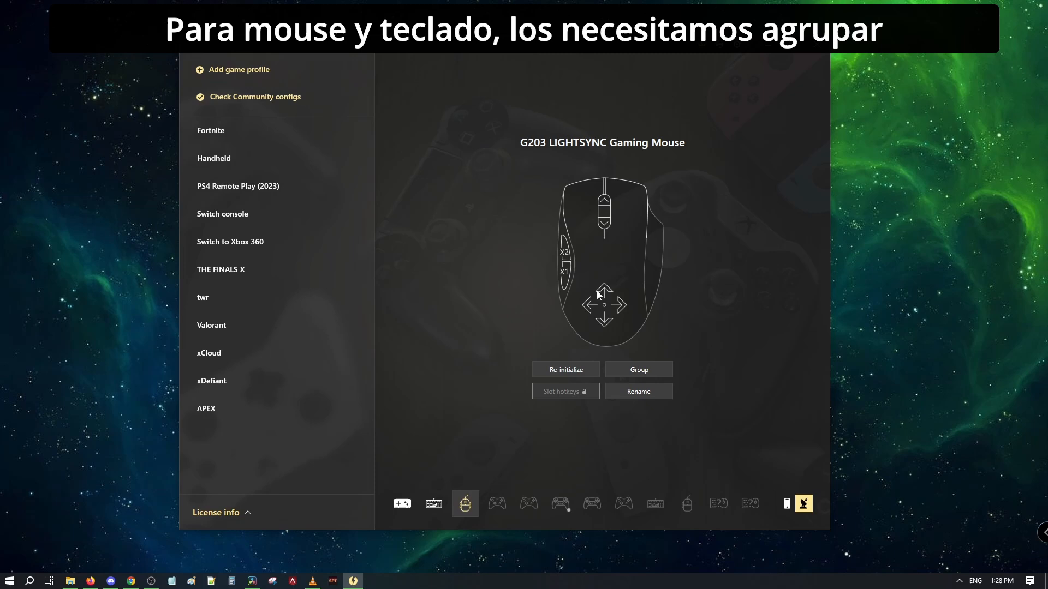
- Create a device group of the G203 mouse and the USB Composite Device keyboard
{"action": "left_click", "coordinate": [638, 370]}
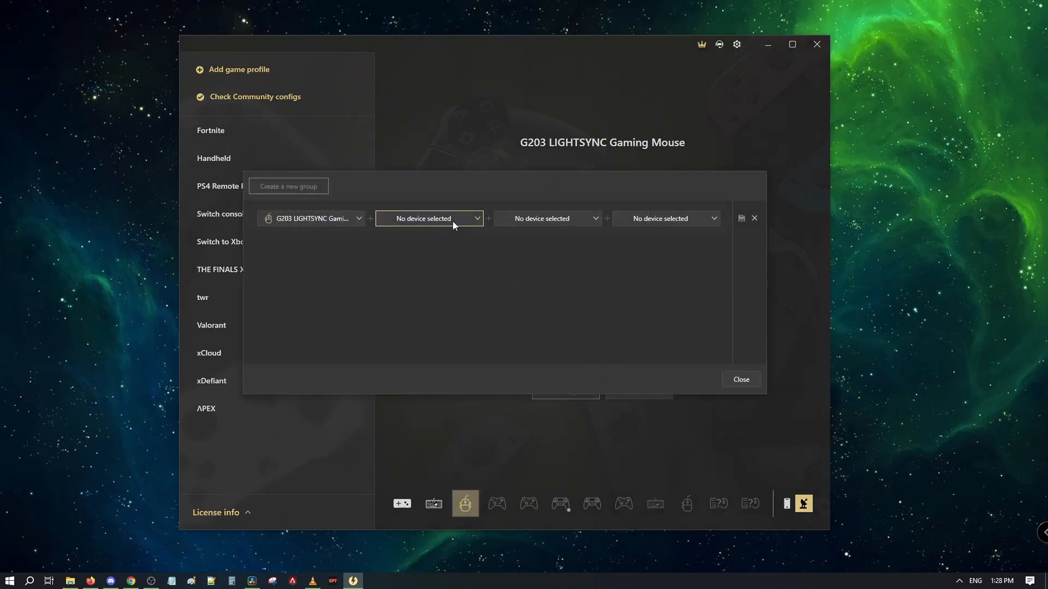
{"action": "left_click", "coordinate": [428, 219]}
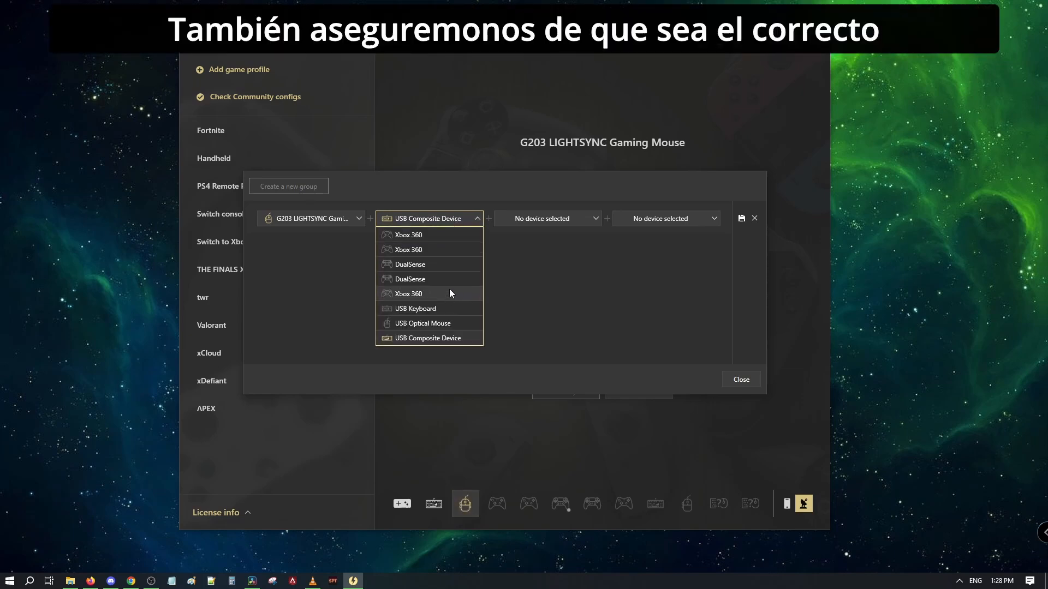
{"action": "mouse_move", "coordinate": [486, 242]}
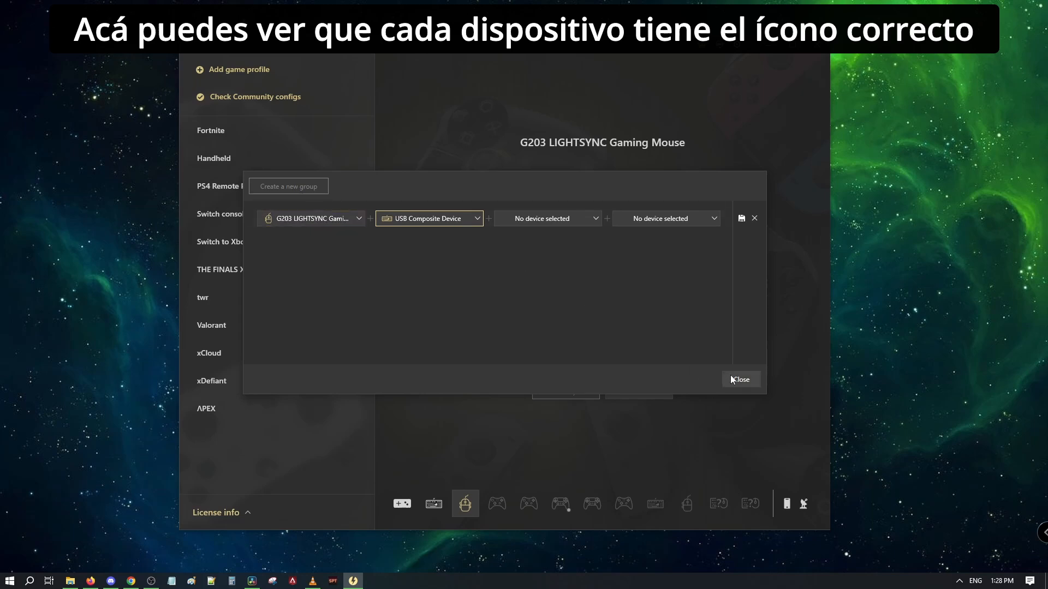
{"action": "mouse_move", "coordinate": [288, 194]}
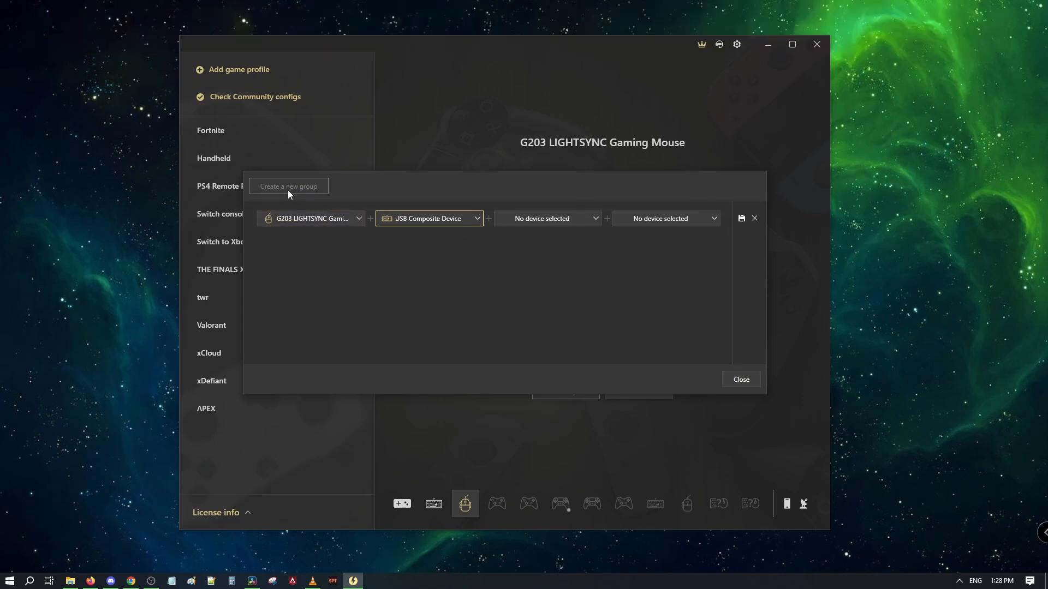
{"action": "left_click", "coordinate": [741, 218]}
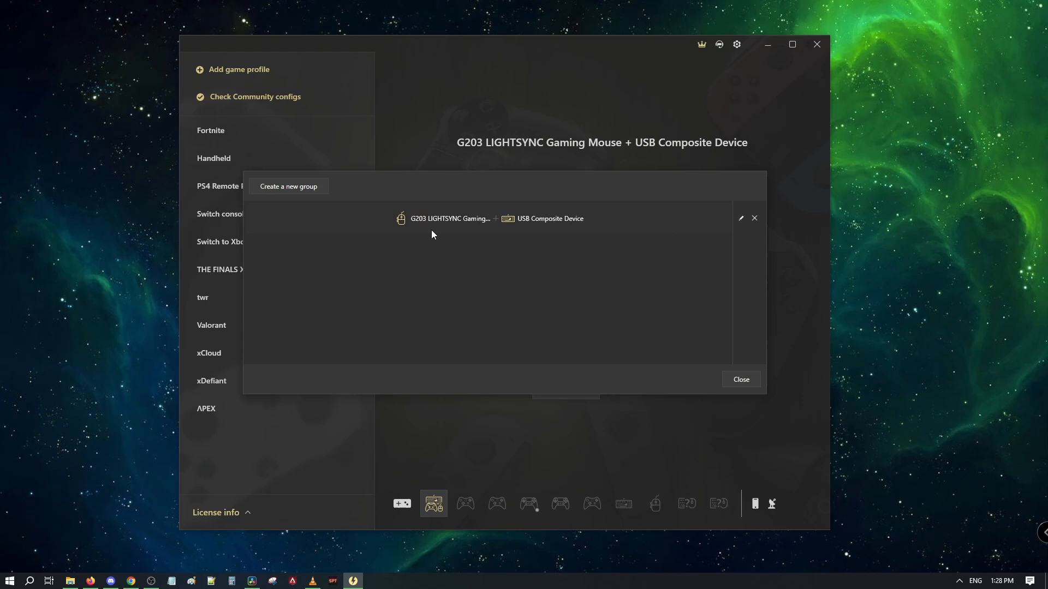
{"action": "left_click", "coordinate": [739, 378]}
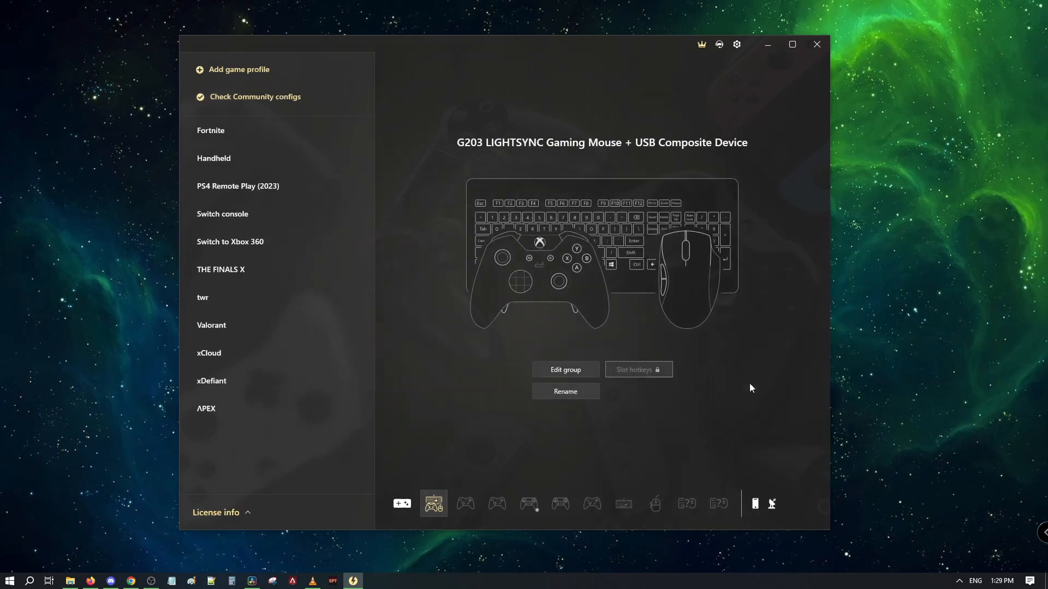
{"action": "mouse_move", "coordinate": [222, 395]}
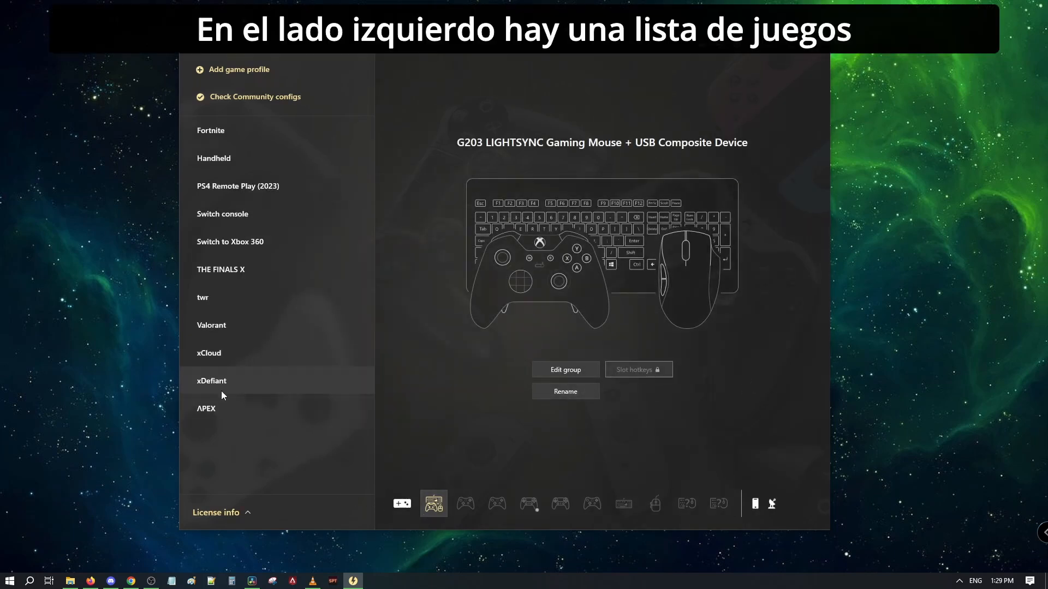
{"action": "mouse_move", "coordinate": [255, 330]}
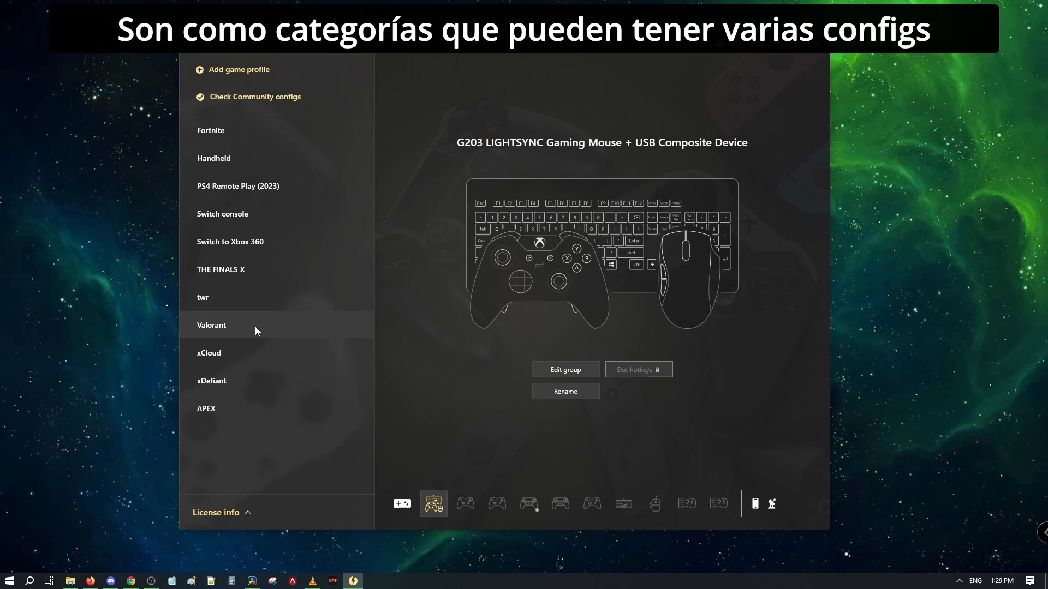
- Rename the xDefiant config's mouse-and-keyboard group to MnK Aim Assist and review its devices
{"action": "left_click", "coordinate": [234, 381]}
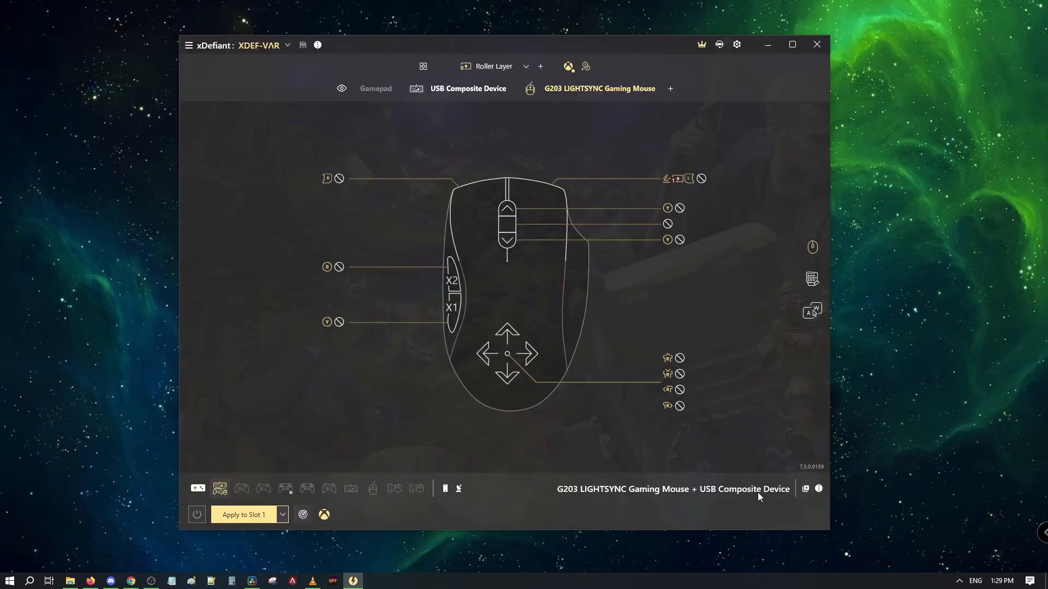
{"action": "left_click", "coordinate": [817, 489]}
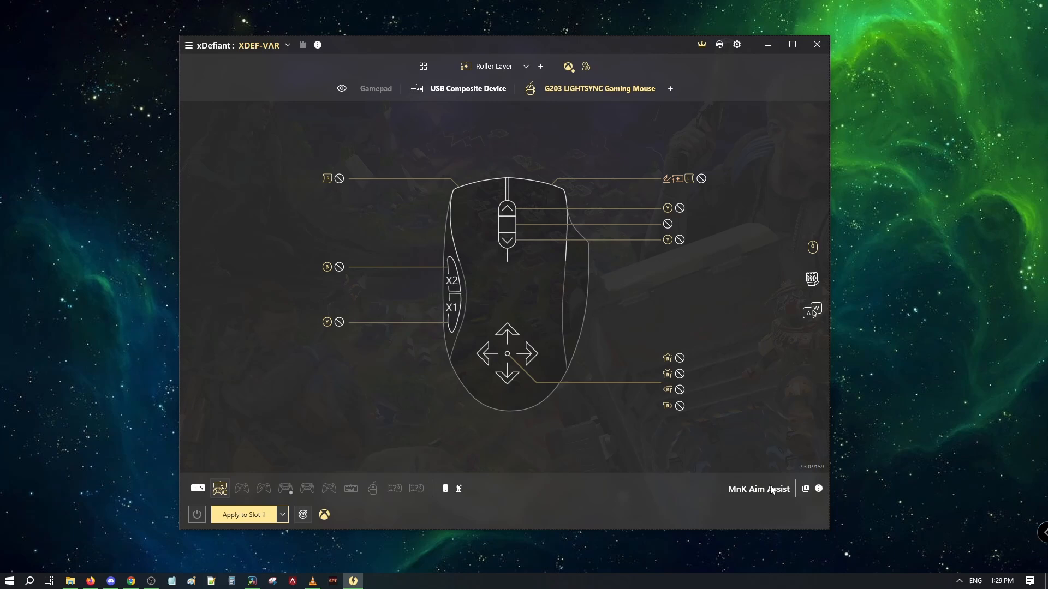
{"action": "left_click", "coordinate": [806, 489]}
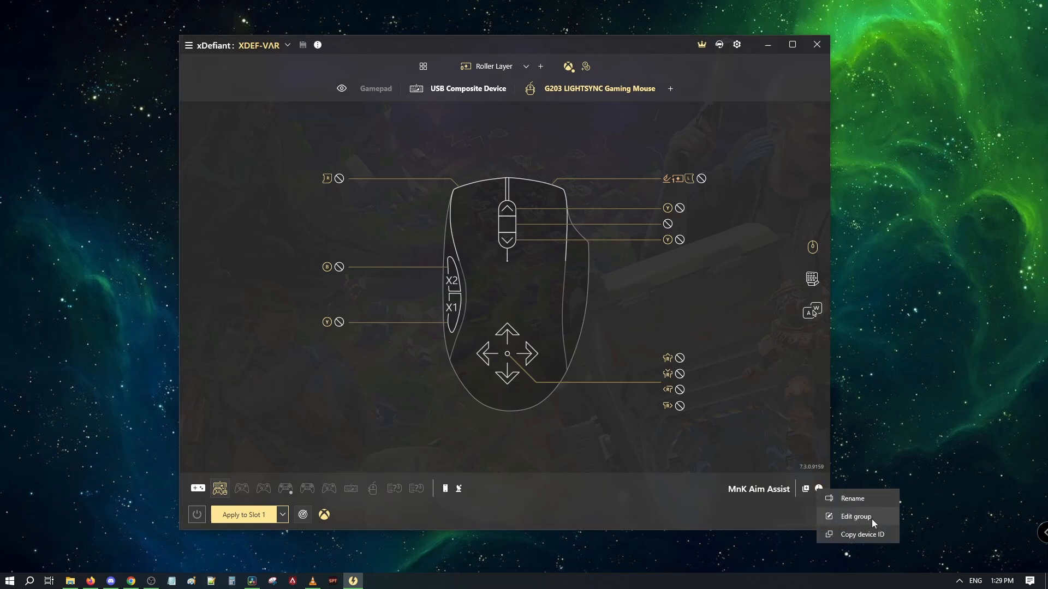
{"action": "left_click", "coordinate": [855, 517]}
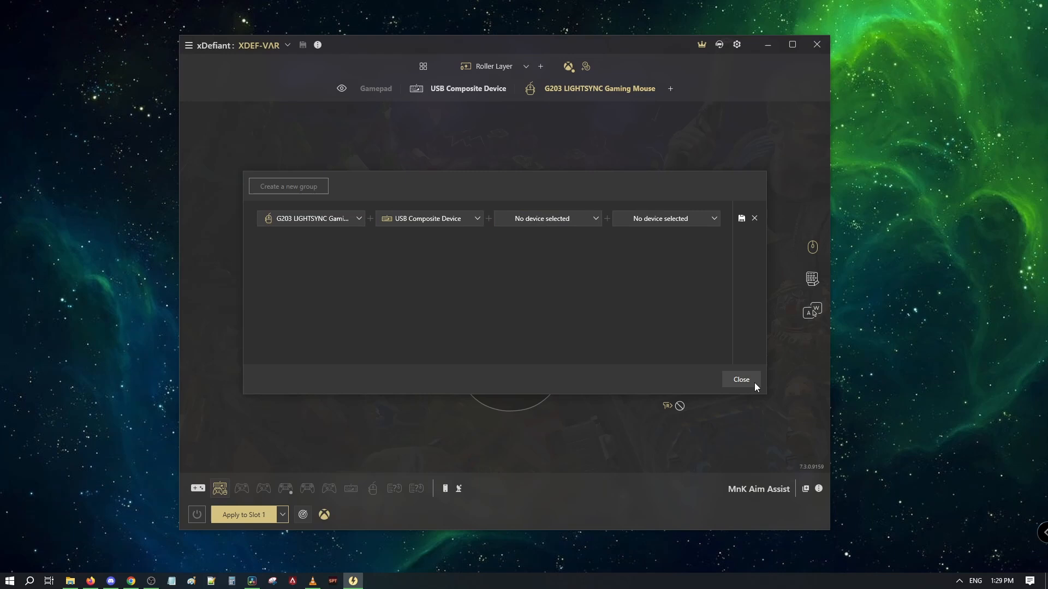
{"action": "left_click", "coordinate": [740, 378]}
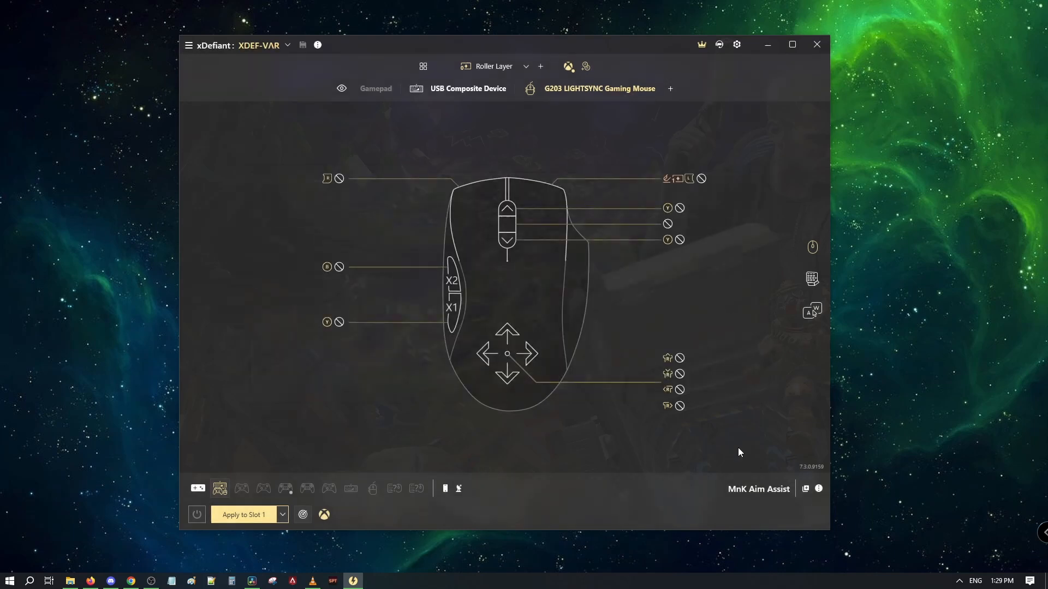
{"action": "mouse_move", "coordinate": [487, 499]}
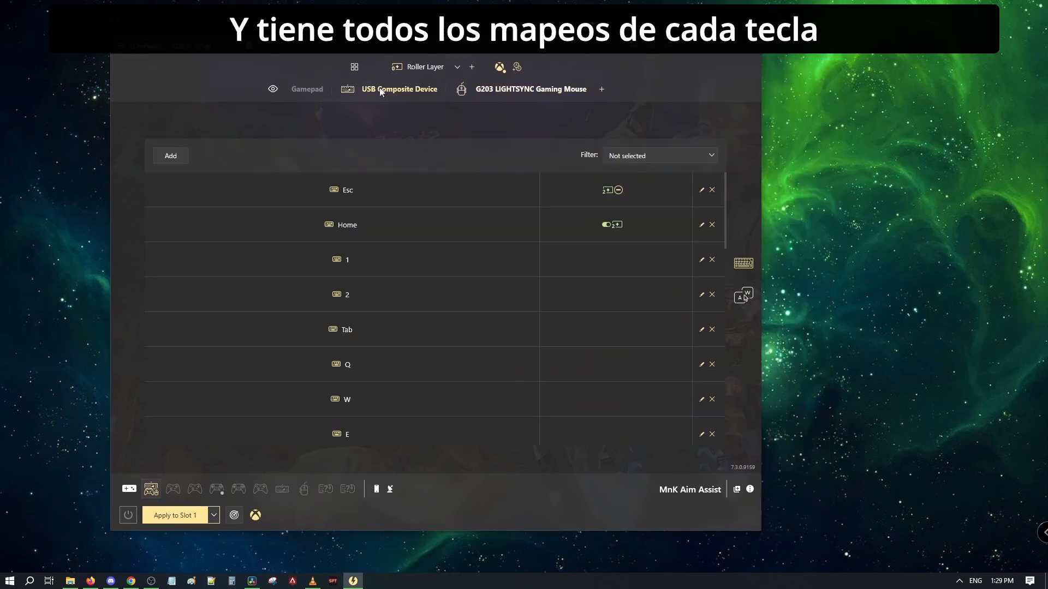
{"action": "scroll", "scroll_direction": "down", "scroll_amount": 3}
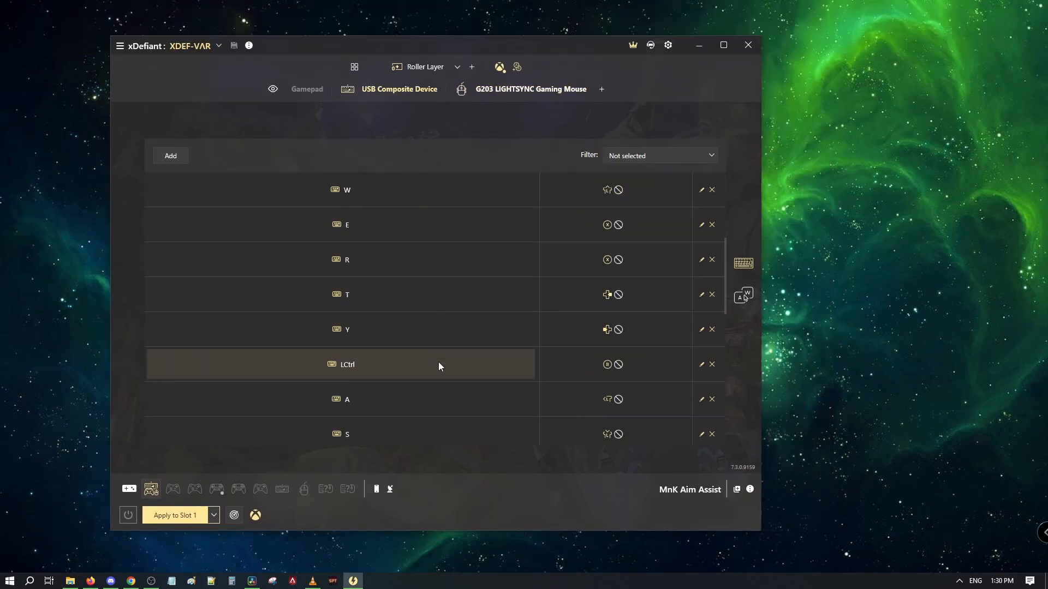
{"action": "scroll", "scroll_direction": "up", "scroll_amount": 3}
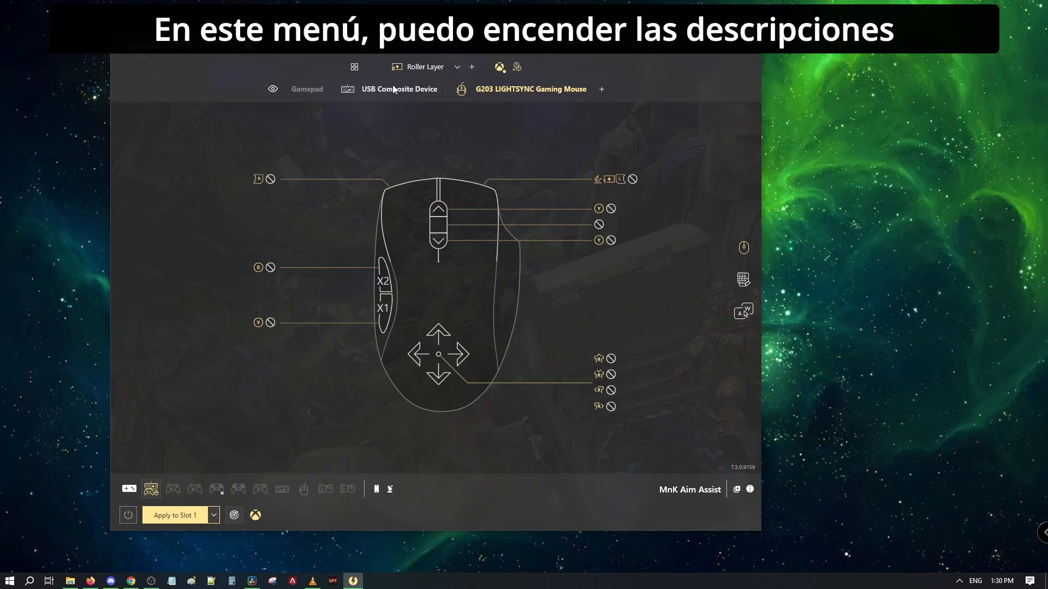
- Enable descriptions, apply XDEF-VAR to Slot 1, remap Swap Weapon to key 3 and reapply
{"action": "left_click", "coordinate": [353, 67]}
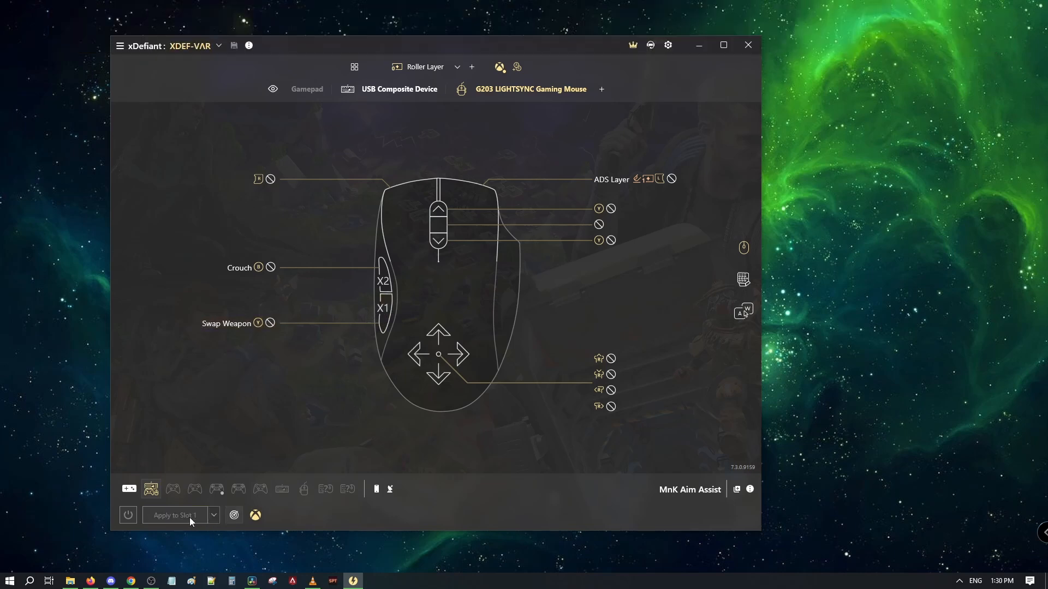
{"action": "left_click", "coordinate": [174, 515]}
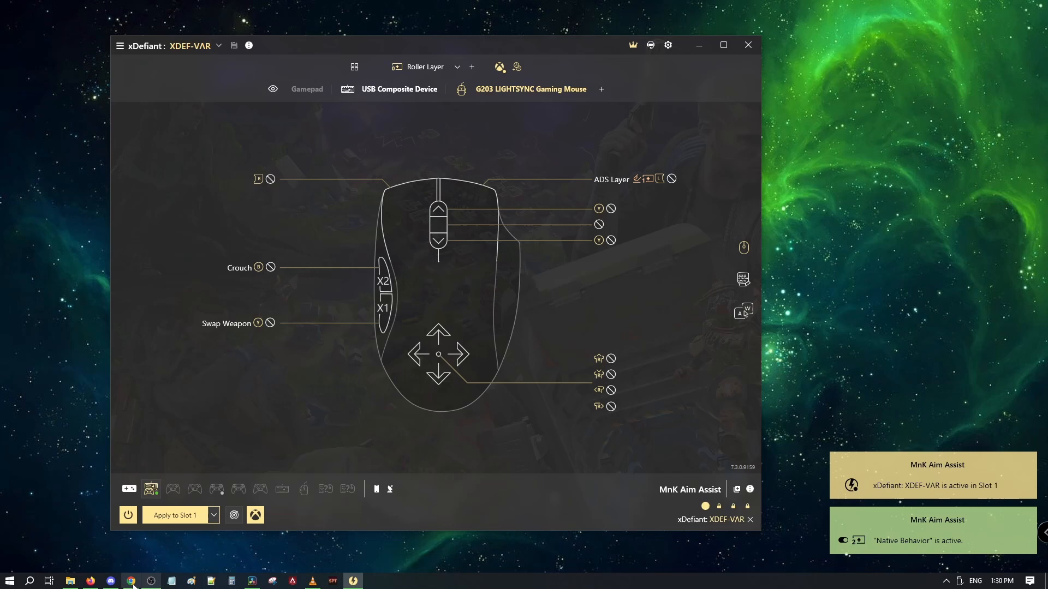
{"action": "left_click", "coordinate": [129, 580]}
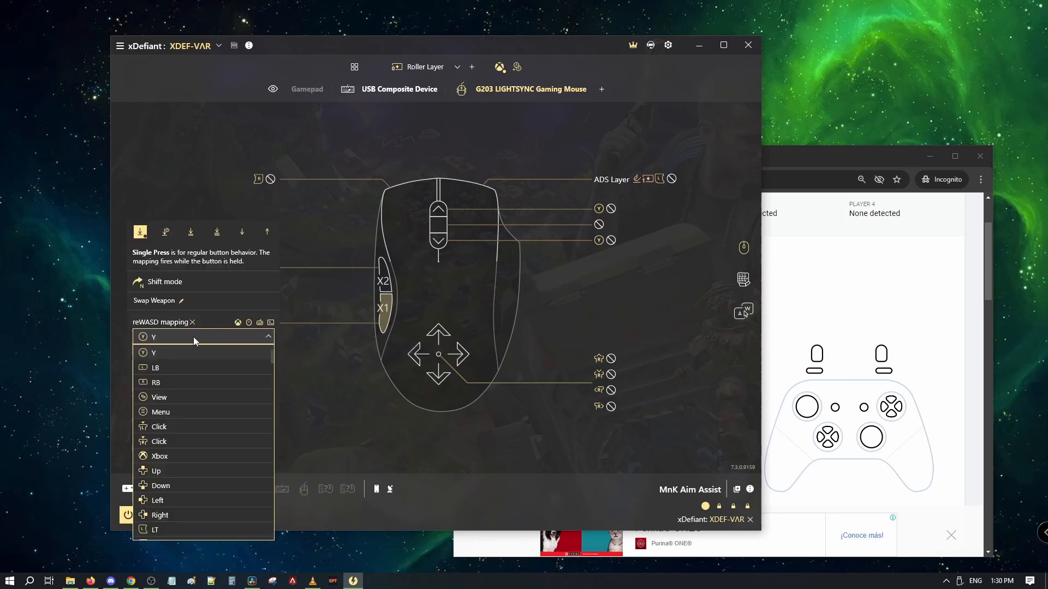
{"action": "scroll", "scroll_direction": "down", "scroll_amount": 3}
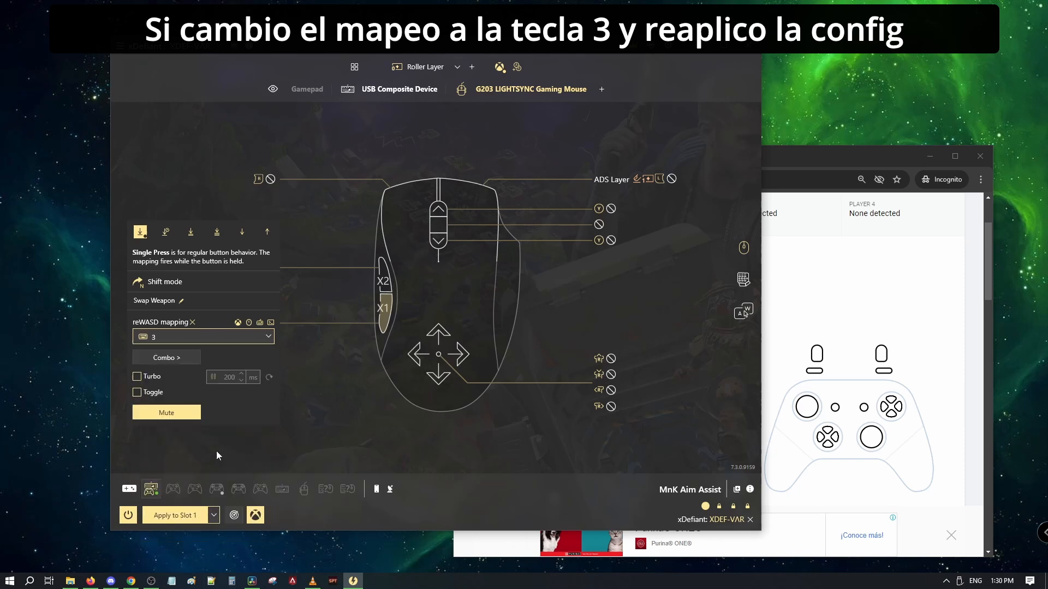
{"action": "left_click", "coordinate": [174, 514]}
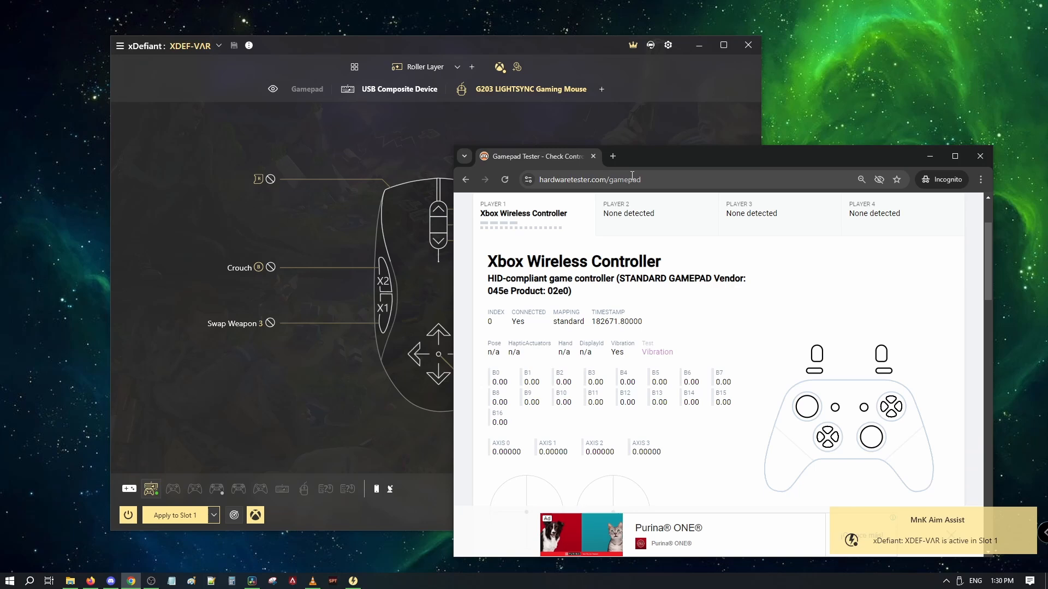
- Verify in a new incognito tab that the X1 button outputs 3, then return to Gamepad Tester
{"action": "left_click", "coordinate": [613, 156]}
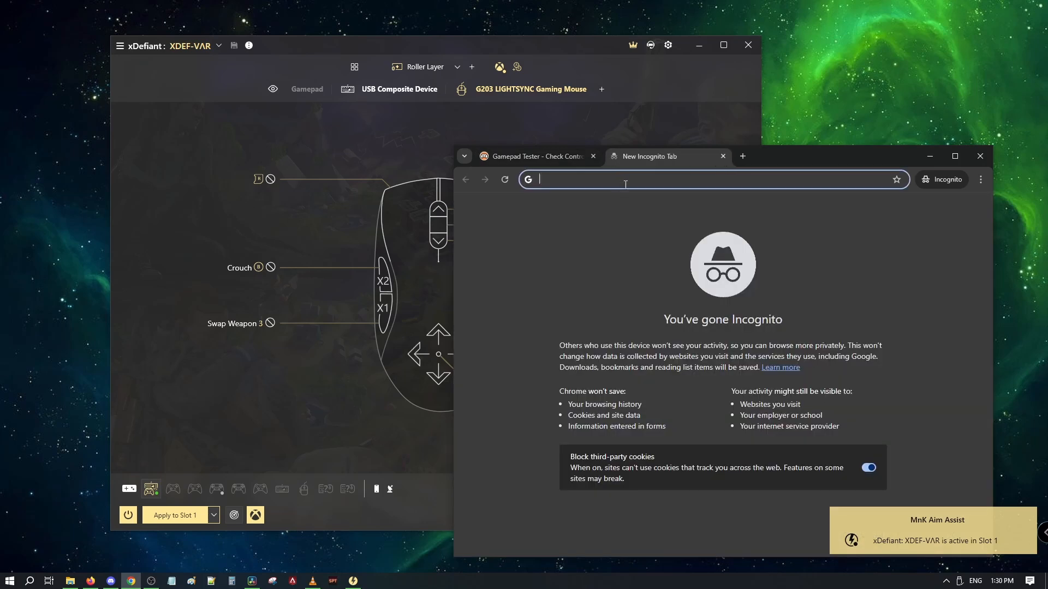
{"action": "type", "text": "3333"}
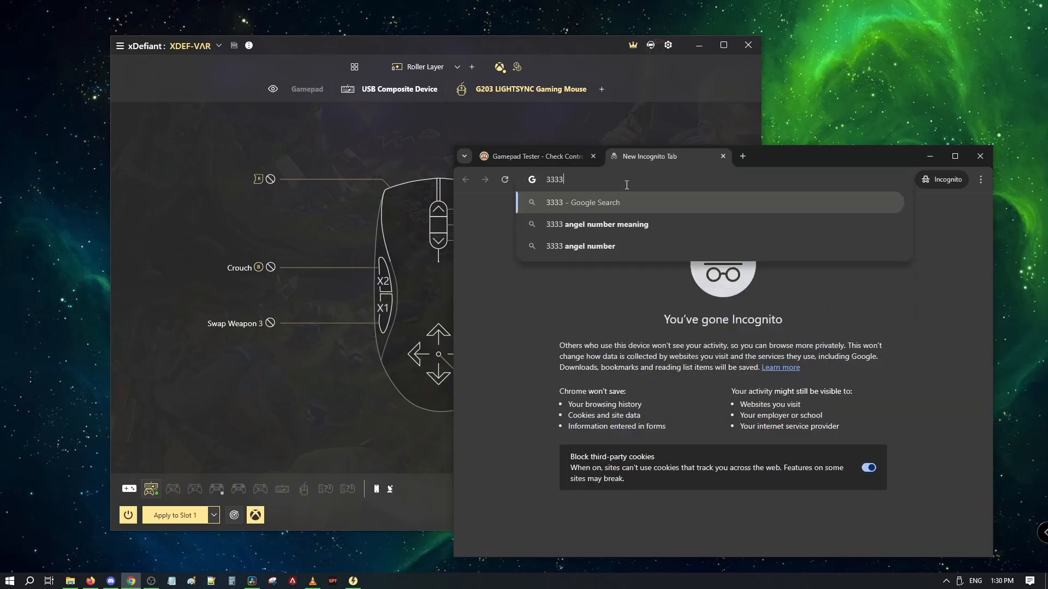
{"action": "type", "text": "33333333"}
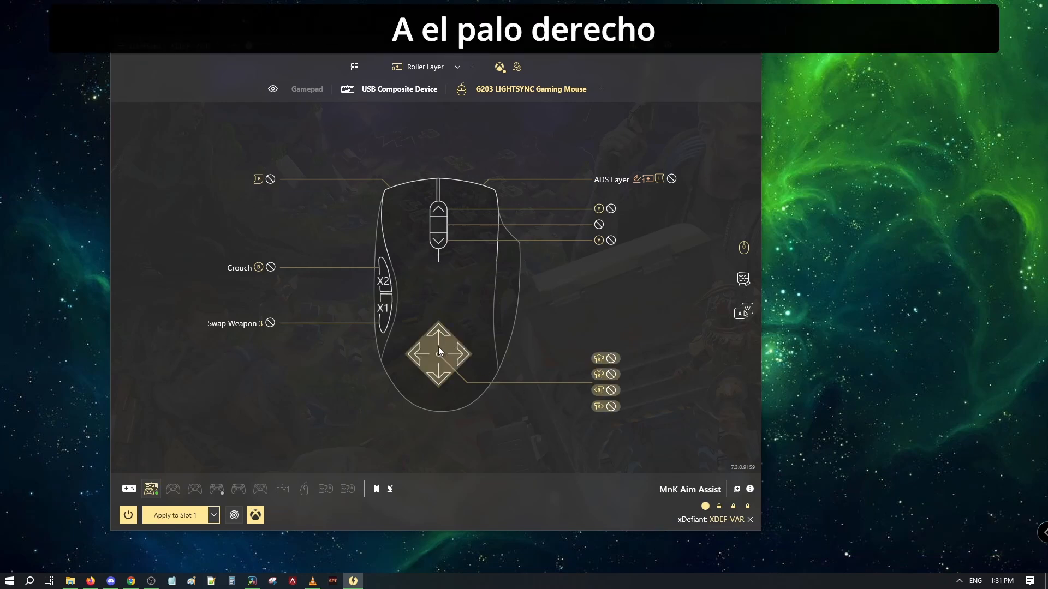
{"action": "left_click", "coordinate": [438, 354]}
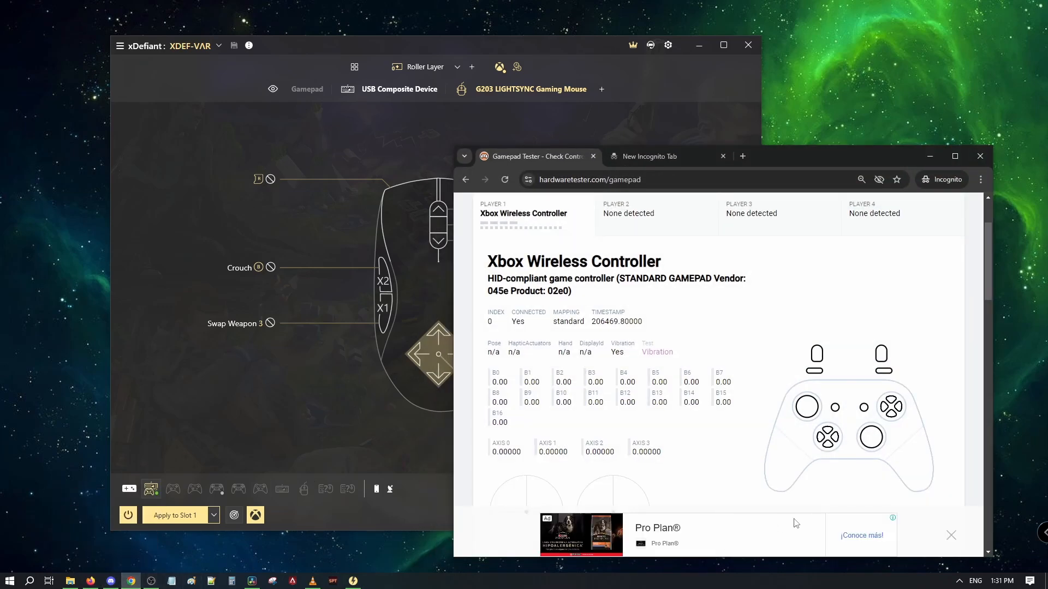
{"action": "mouse_move", "coordinate": [301, 408]}
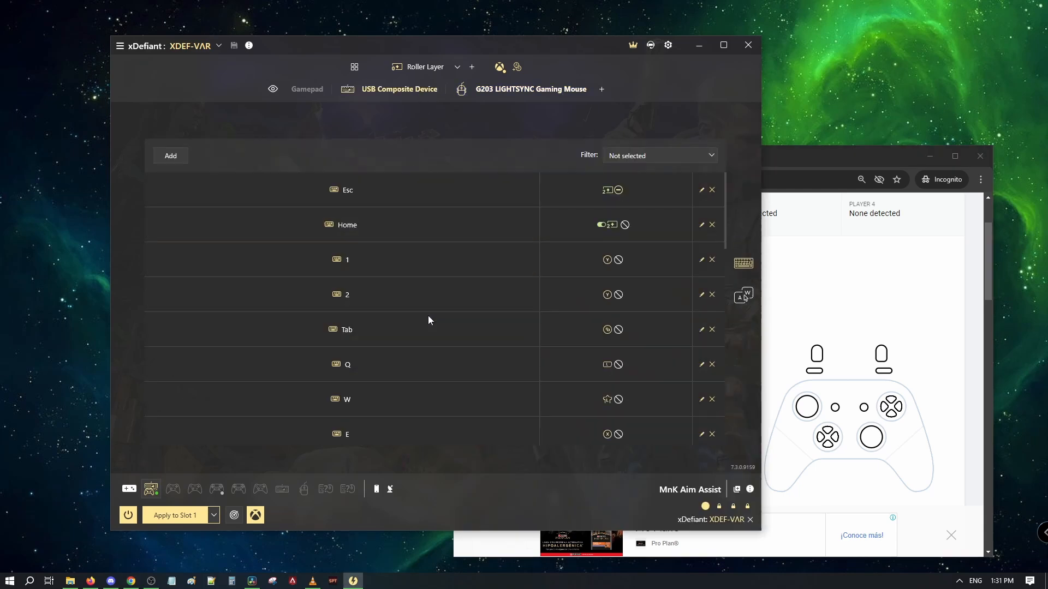
- Scroll the XDEF-VAR keyboard mappings down to the movement keys
{"action": "scroll", "scroll_direction": "down", "scroll_amount": 3}
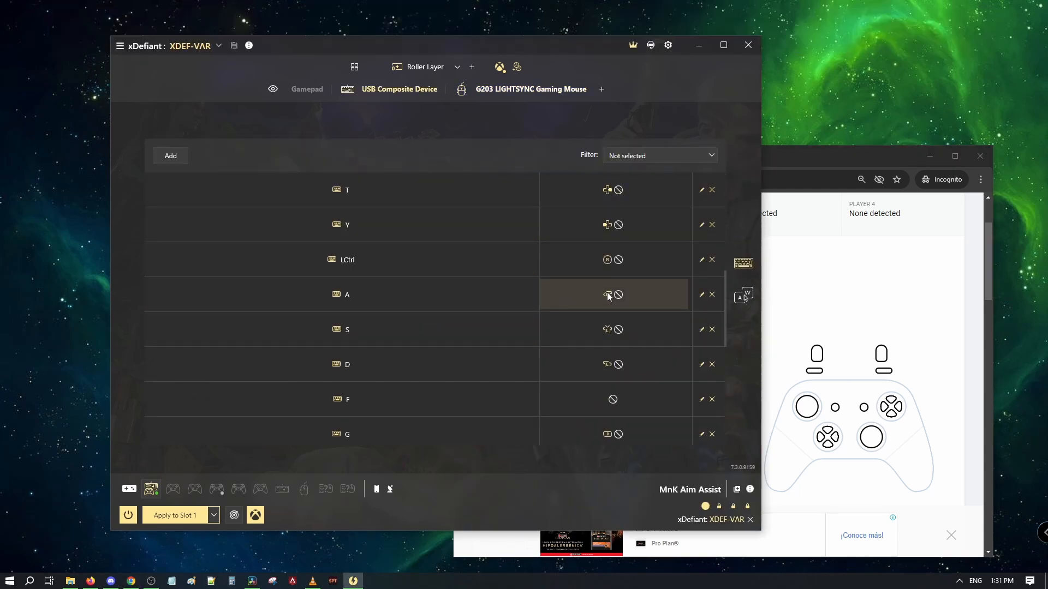
{"action": "scroll", "scroll_direction": "down", "scroll_amount": 3}
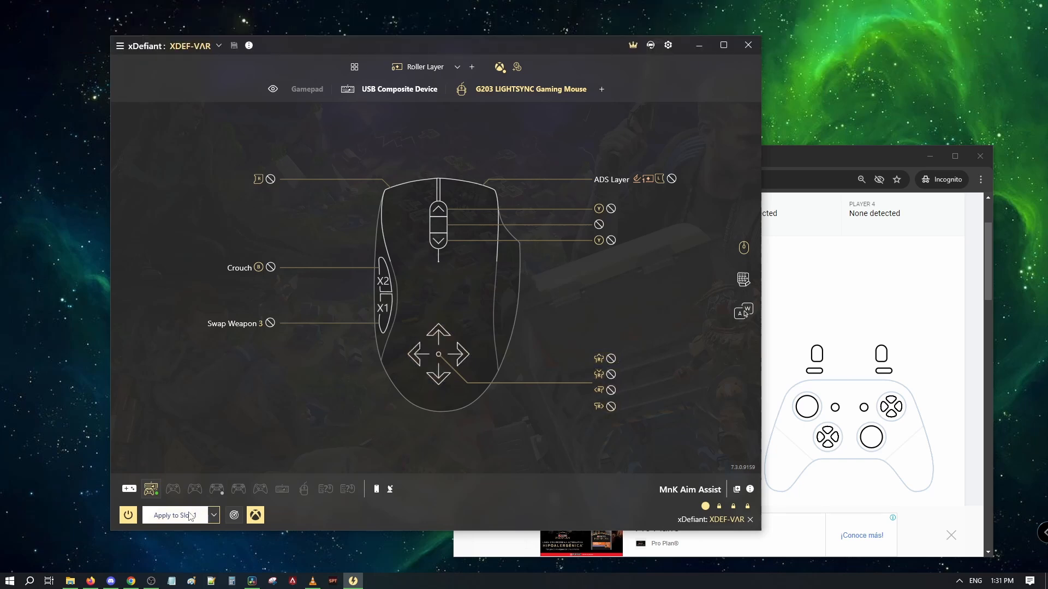
- Reapply the xDefiant config to Slot 1 so Native Behavior aim assist becomes active
{"action": "left_click", "coordinate": [174, 514]}
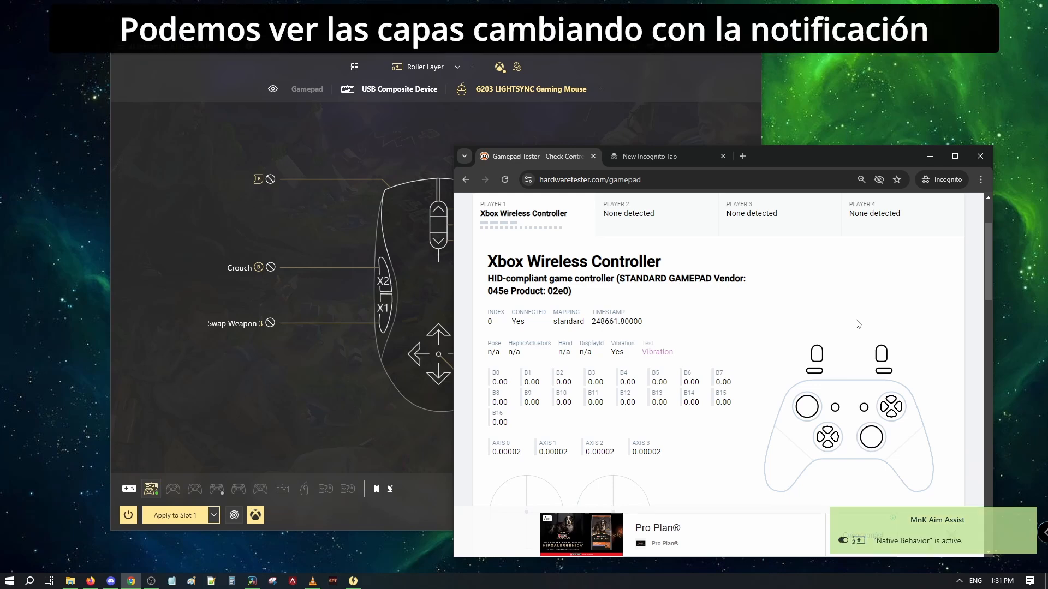
{"action": "mouse_move", "coordinate": [319, 416]}
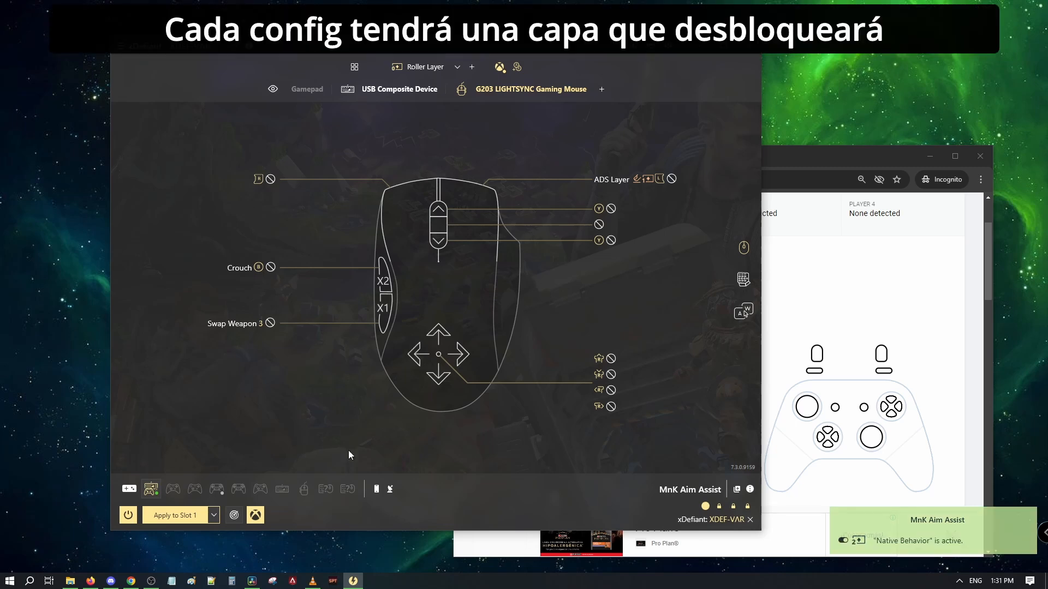
{"action": "mouse_move", "coordinate": [483, 449]}
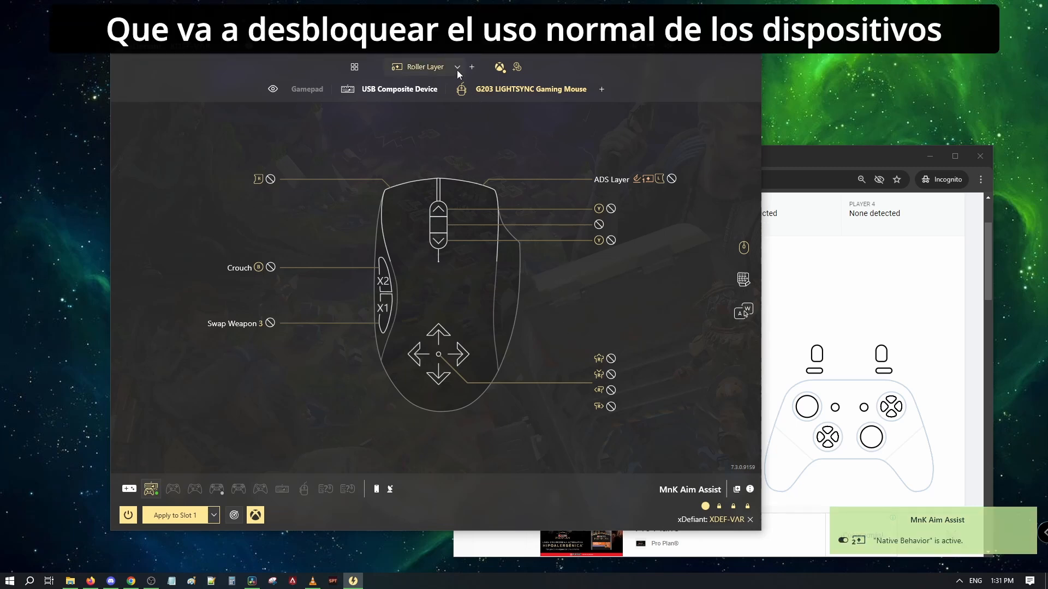
{"action": "left_click", "coordinate": [457, 67]}
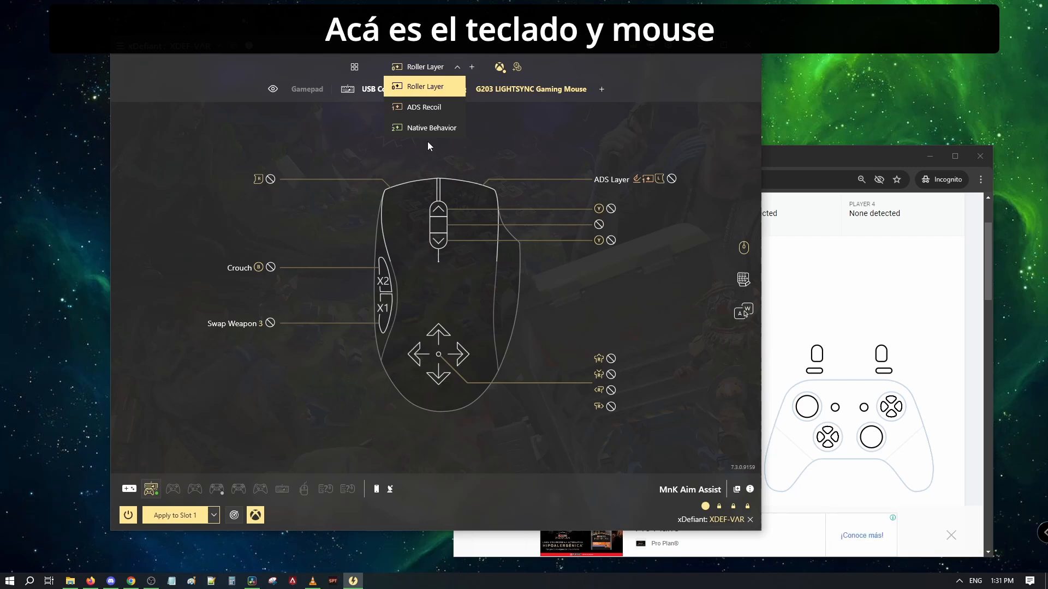
{"action": "mouse_move", "coordinate": [427, 127]}
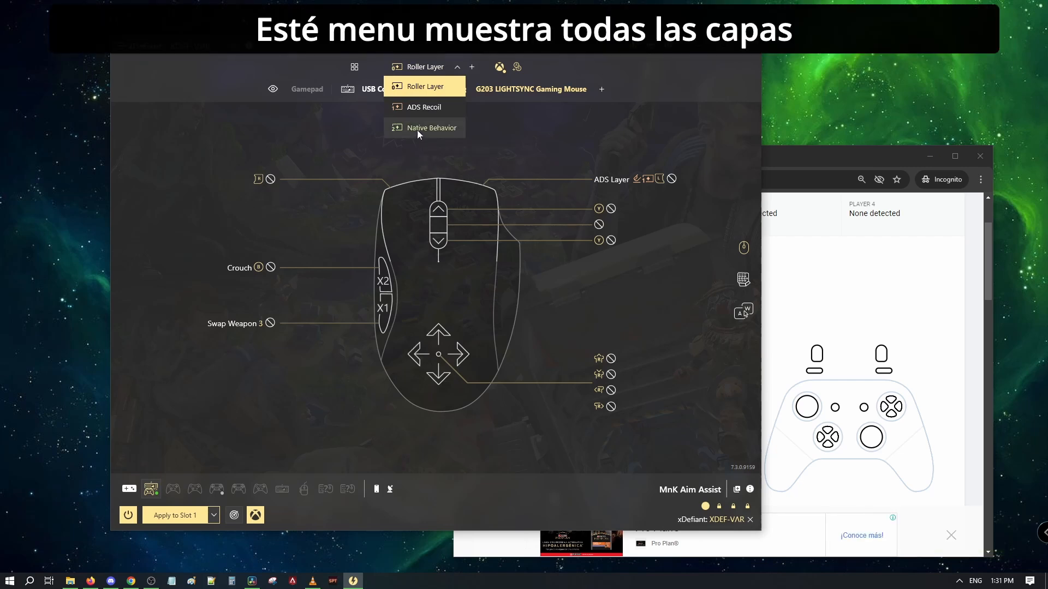
{"action": "mouse_move", "coordinate": [432, 128]}
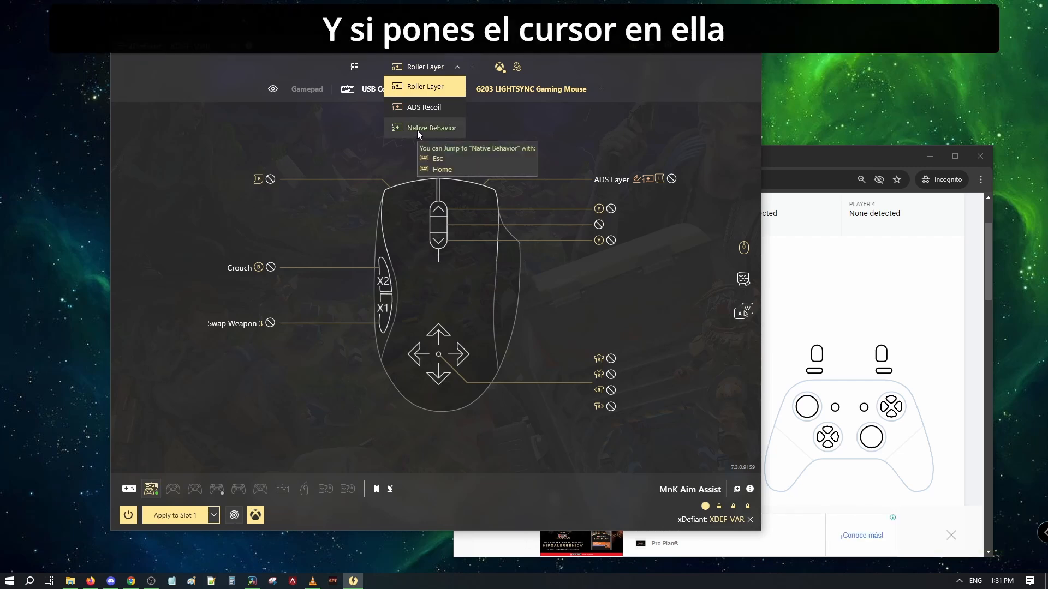
{"action": "mouse_move", "coordinate": [451, 131]}
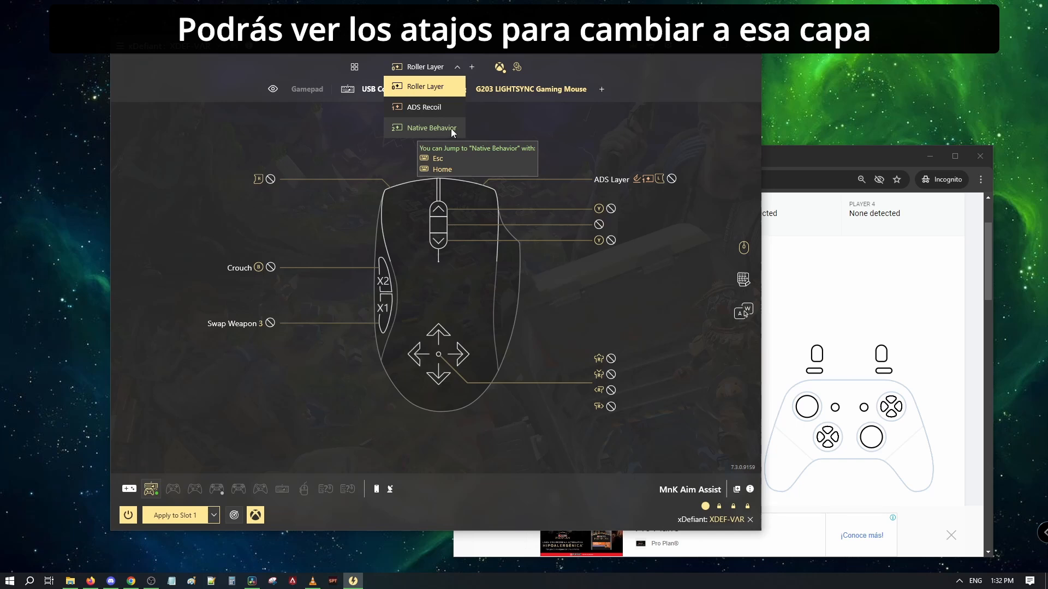
{"action": "left_click", "coordinate": [399, 88]}
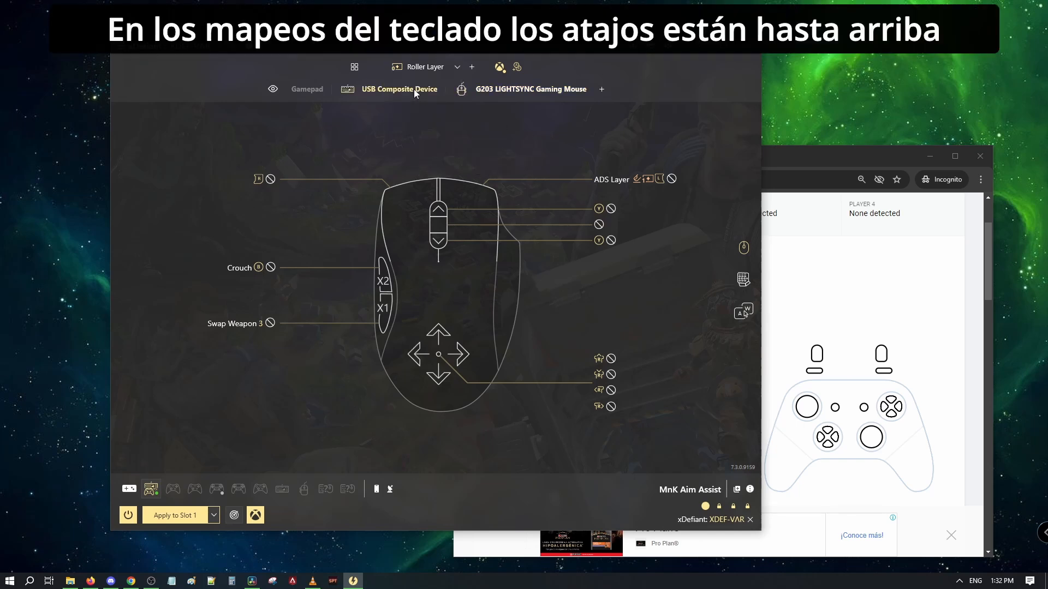
{"action": "left_click", "coordinate": [743, 280]}
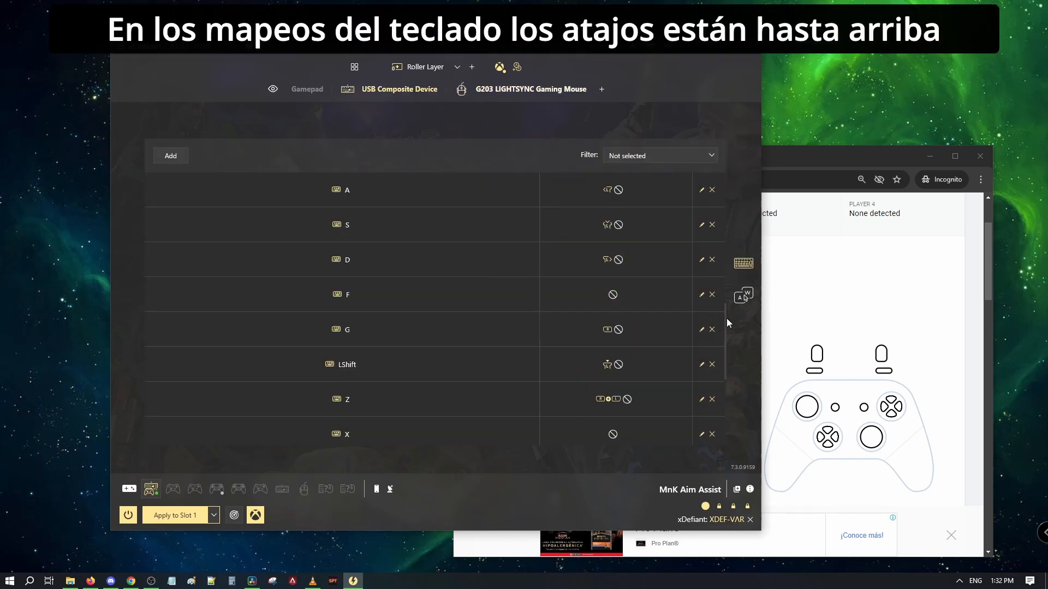
{"action": "scroll", "scroll_direction": "up", "scroll_amount": 3}
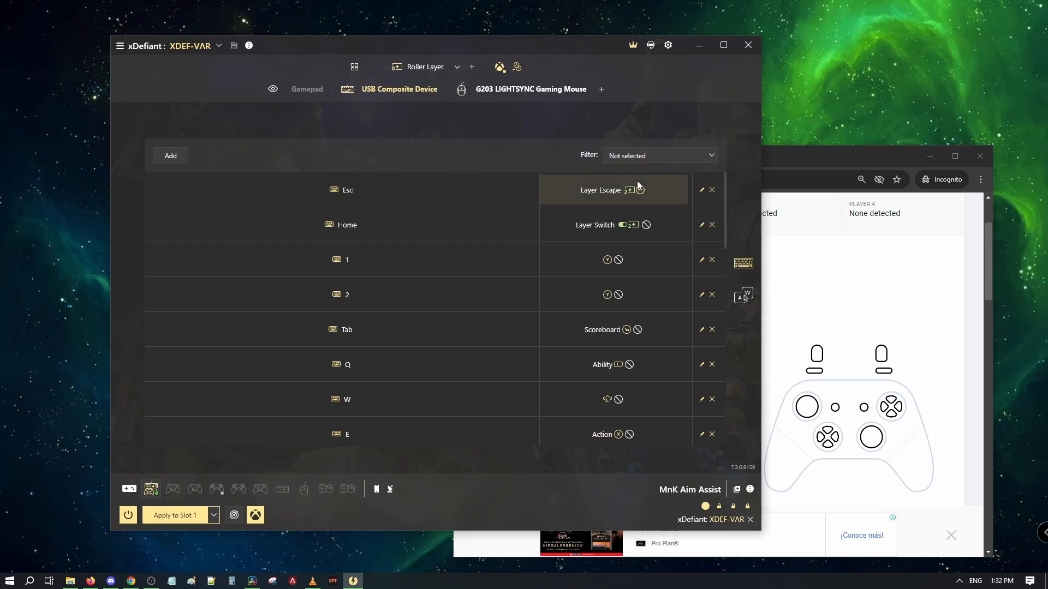
{"action": "mouse_move", "coordinate": [586, 232]}
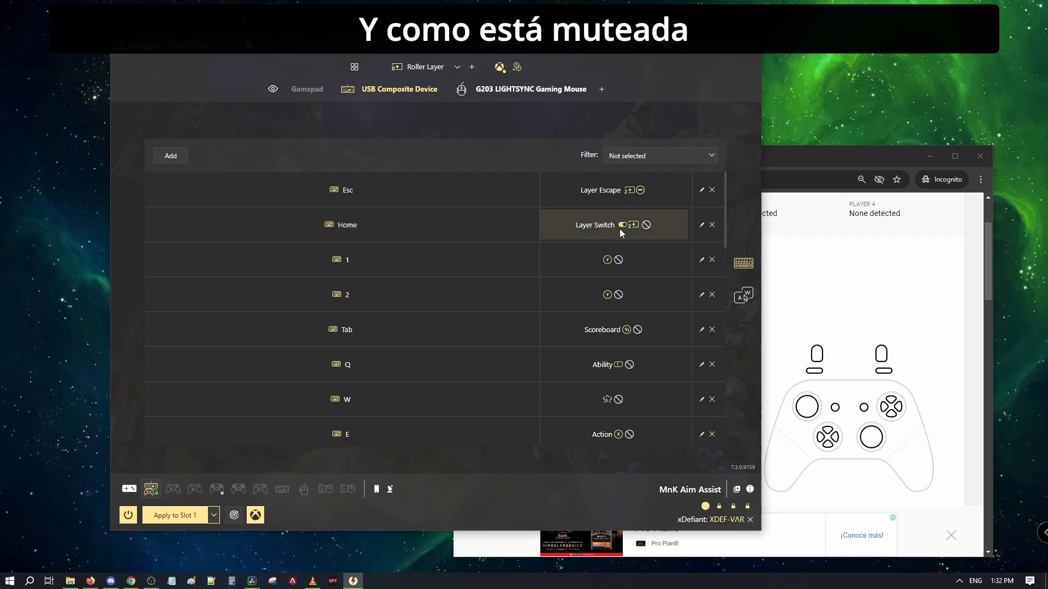
{"action": "mouse_move", "coordinate": [422, 251]}
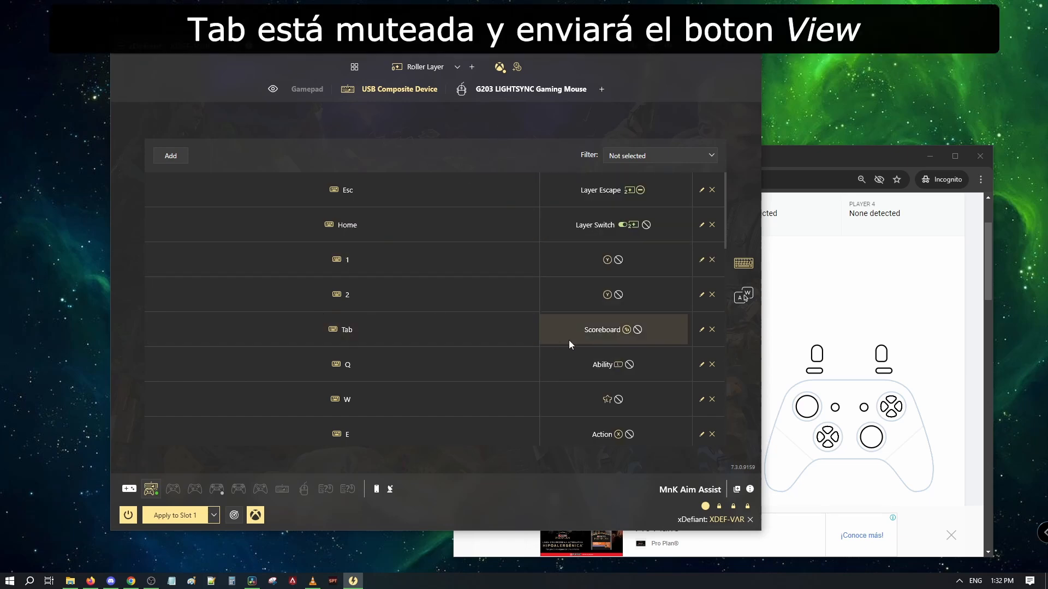
{"action": "left_click", "coordinate": [602, 329]}
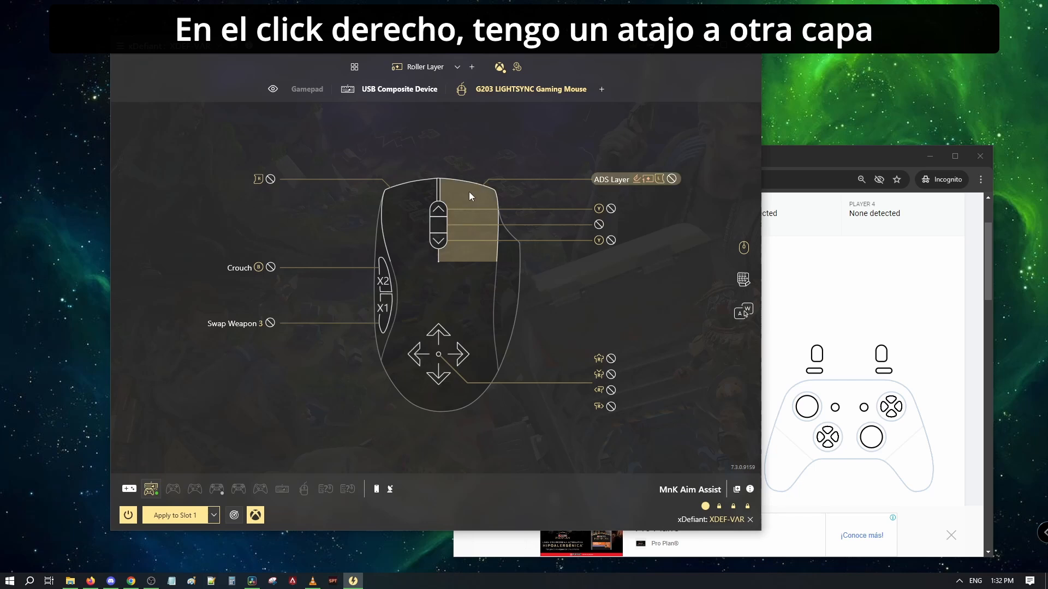
- Show the right mouse button's mapping: hold jumps to the ADS Recoil layer while sending LT
{"action": "left_click", "coordinate": [636, 178]}
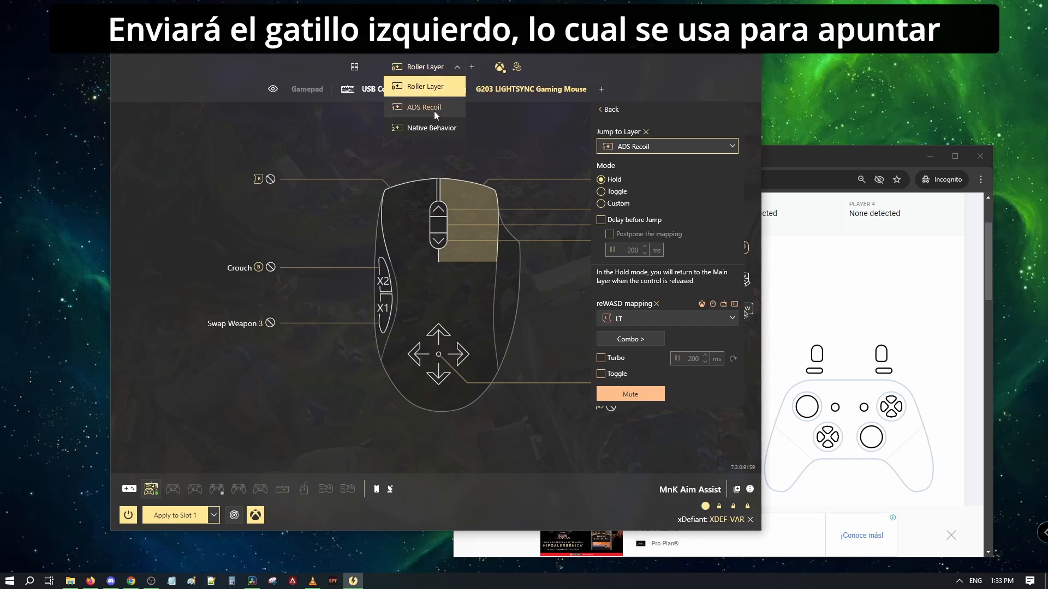
{"action": "mouse_move", "coordinate": [677, 201]}
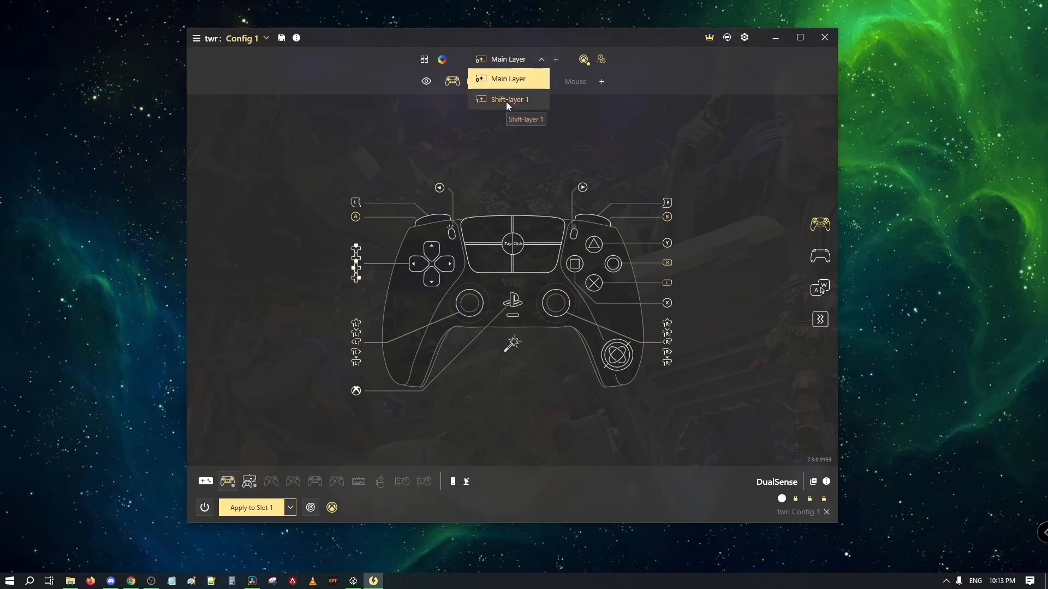
- Rename the DualSense config's Shift-layer 1 to 'Aiming'
{"action": "double_click", "coordinate": [509, 100]}
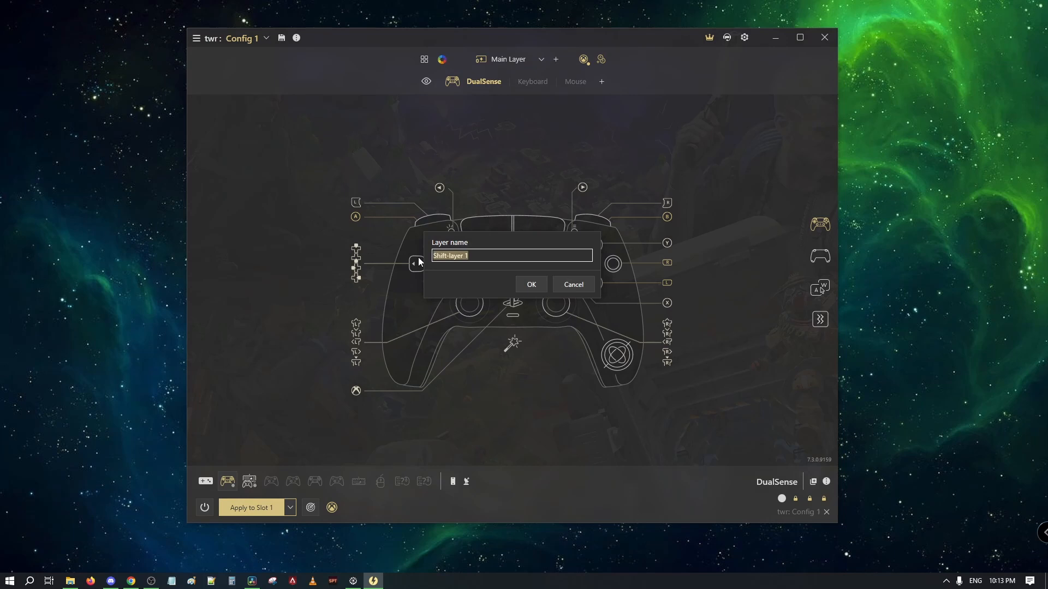
{"action": "type", "text": "aimin"}
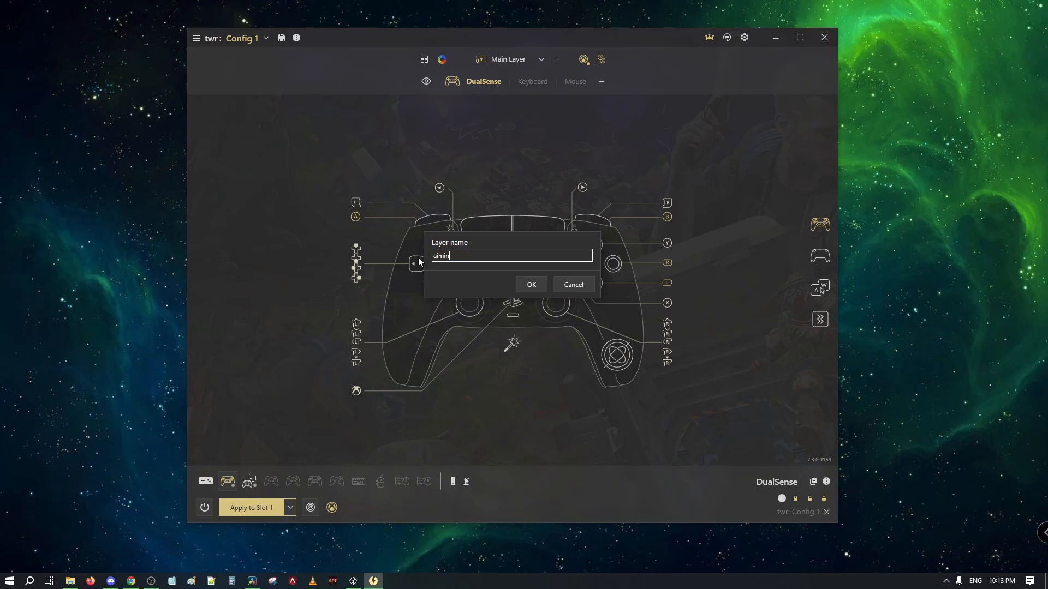
{"action": "type", "text": "Aiming"}
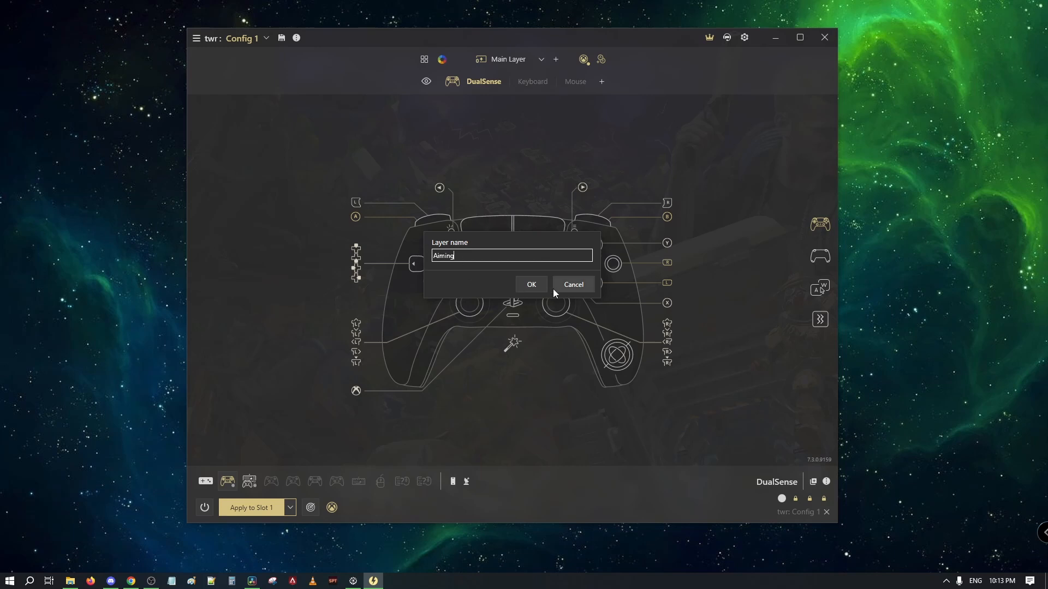
{"action": "left_click", "coordinate": [531, 284]}
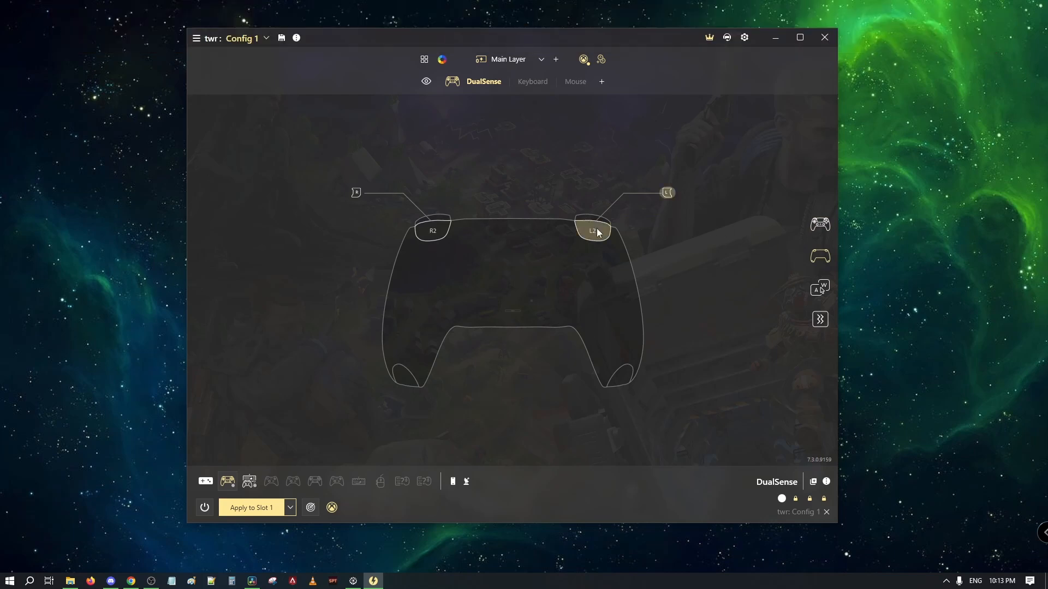
- Set L2 to Shift mode with a Hold jump to the Aiming layer
{"action": "left_click", "coordinate": [590, 231]}
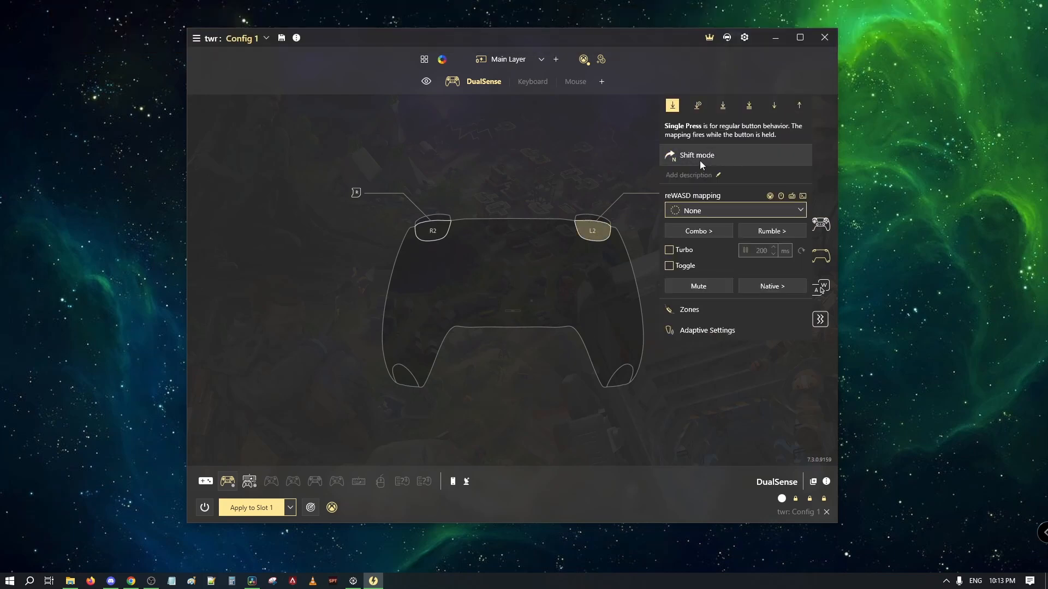
{"action": "left_click", "coordinate": [697, 155]}
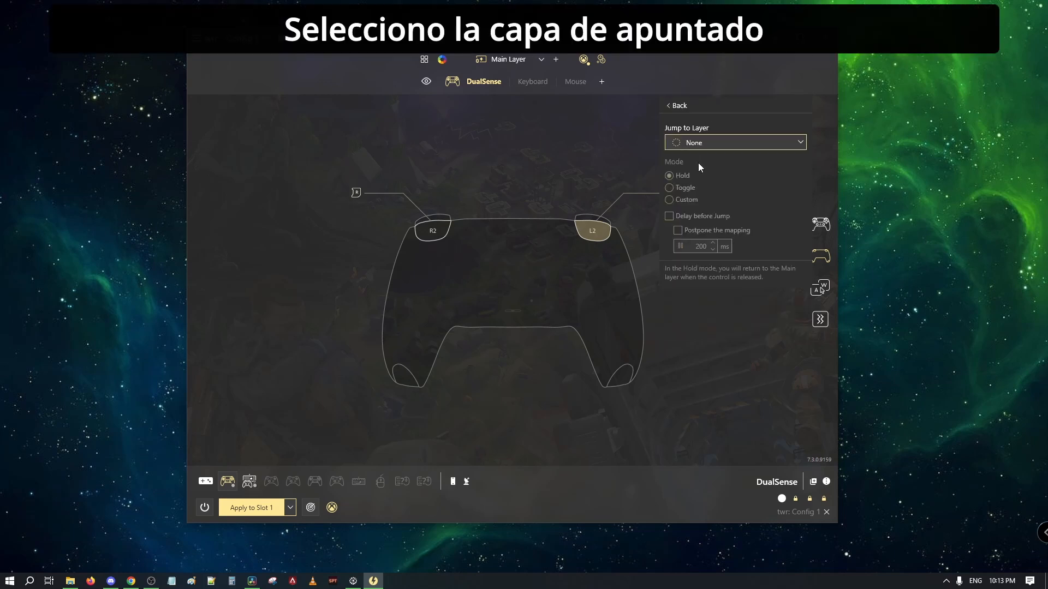
{"action": "left_click", "coordinate": [734, 141]}
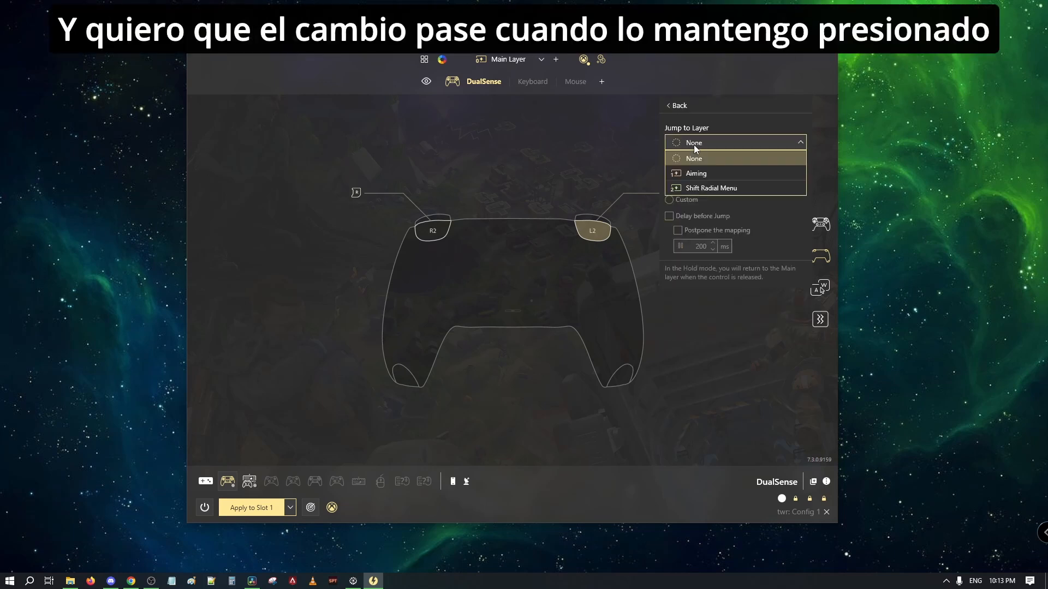
{"action": "left_click", "coordinate": [695, 174]}
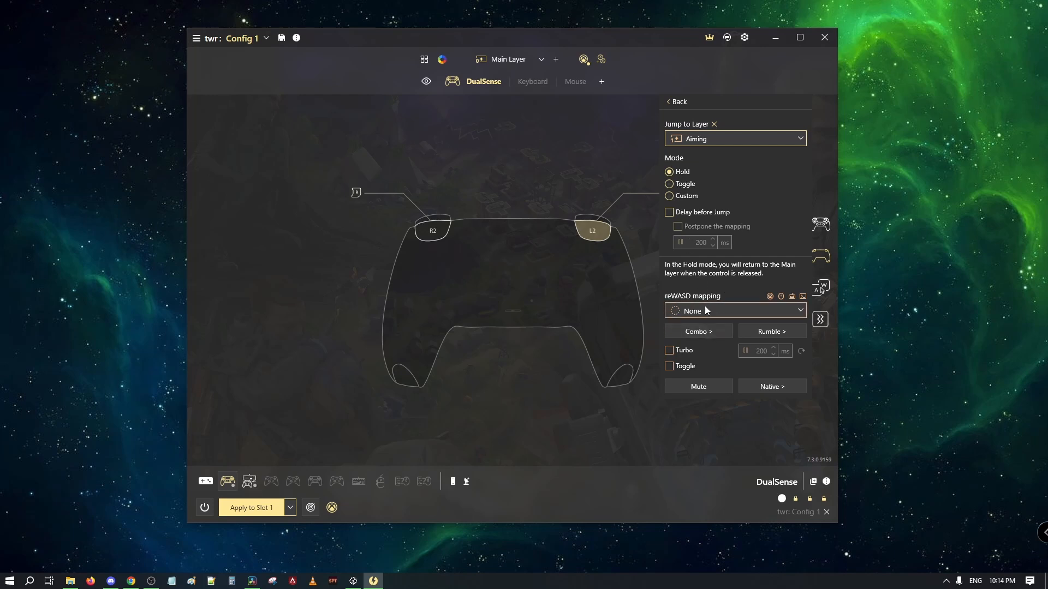
{"action": "left_click", "coordinate": [676, 101]}
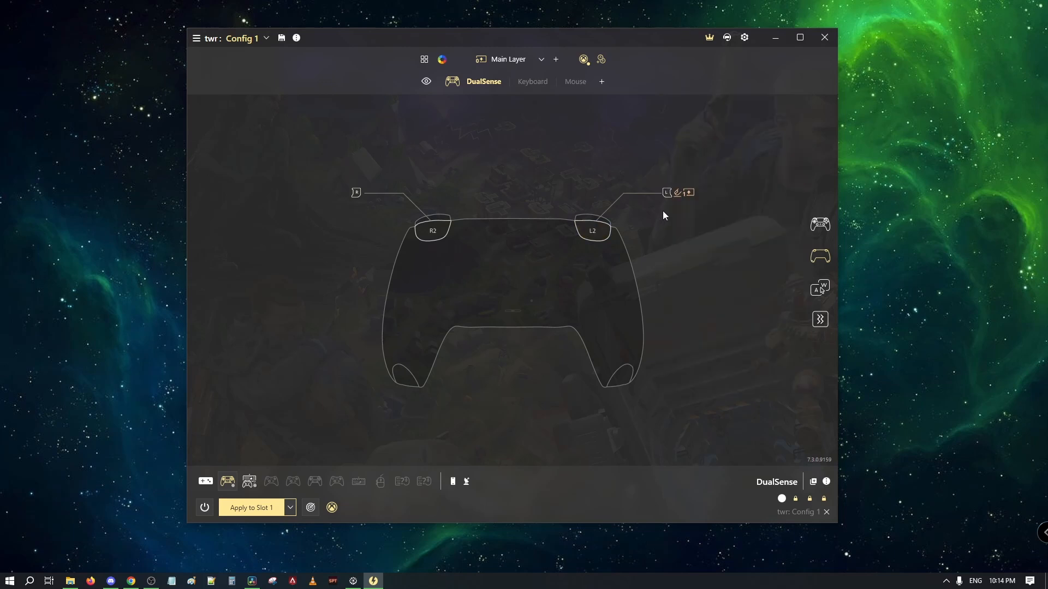
{"action": "left_click", "coordinate": [820, 225]}
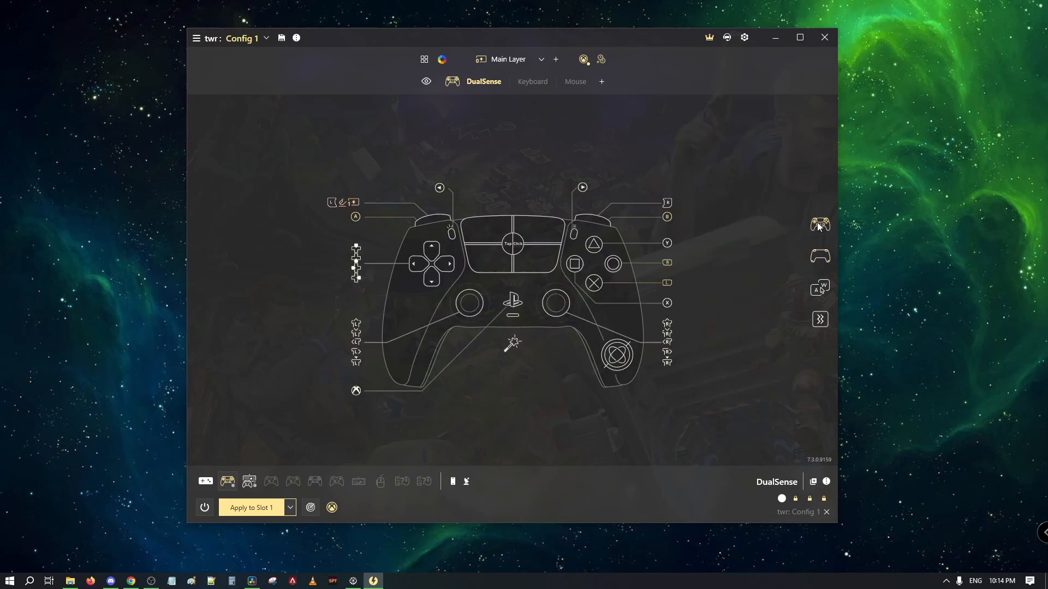
{"action": "mouse_move", "coordinate": [293, 476]}
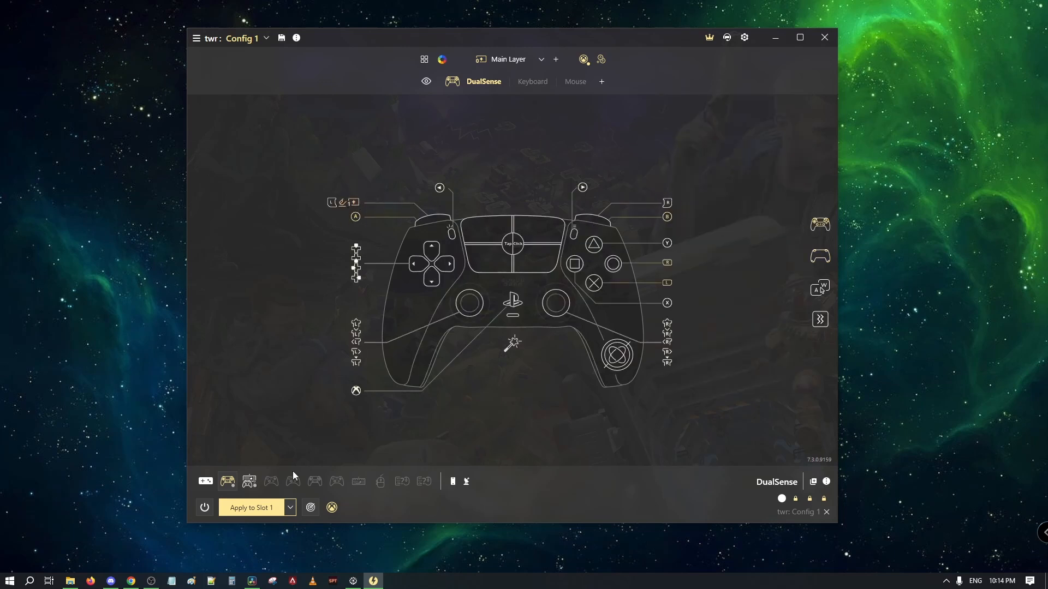
- Apply the DualSense Config 1 with the L2 Aiming jump to Slot 1
{"action": "left_click", "coordinate": [251, 508]}
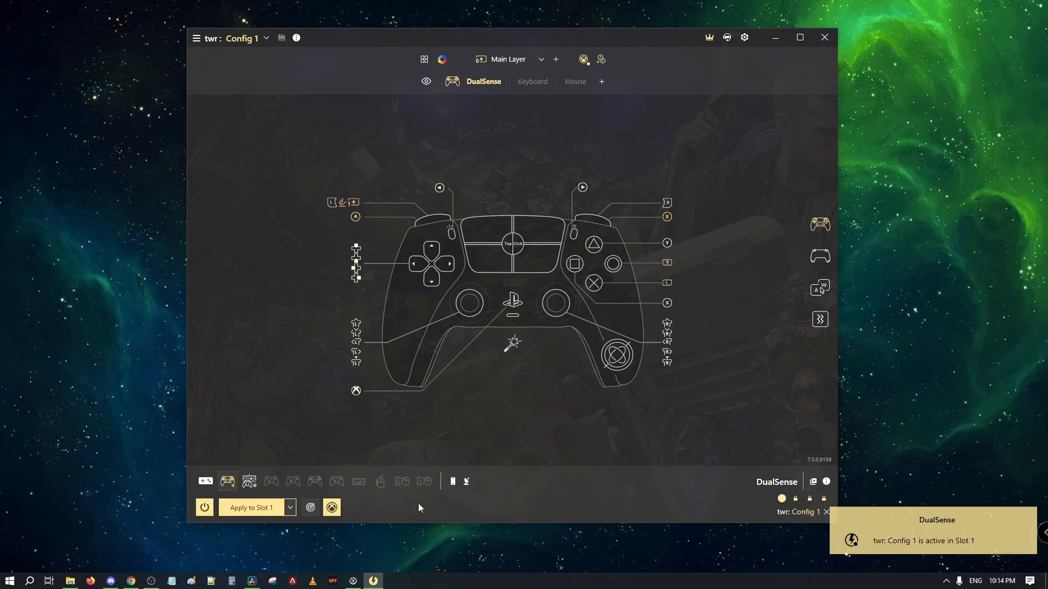